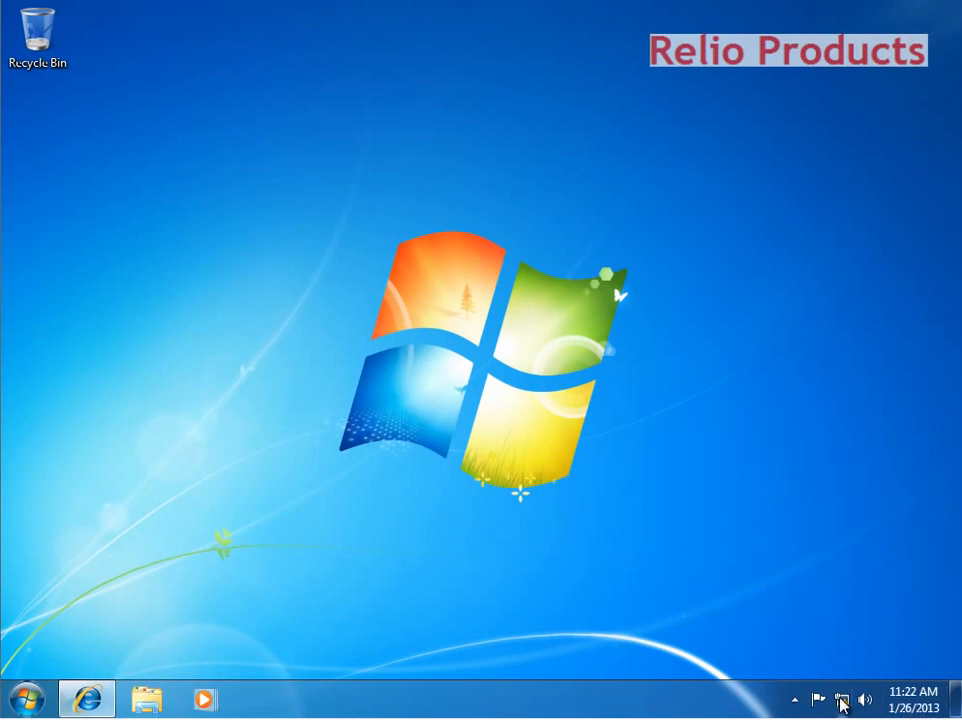
pyautogui.moveTo(848, 700)
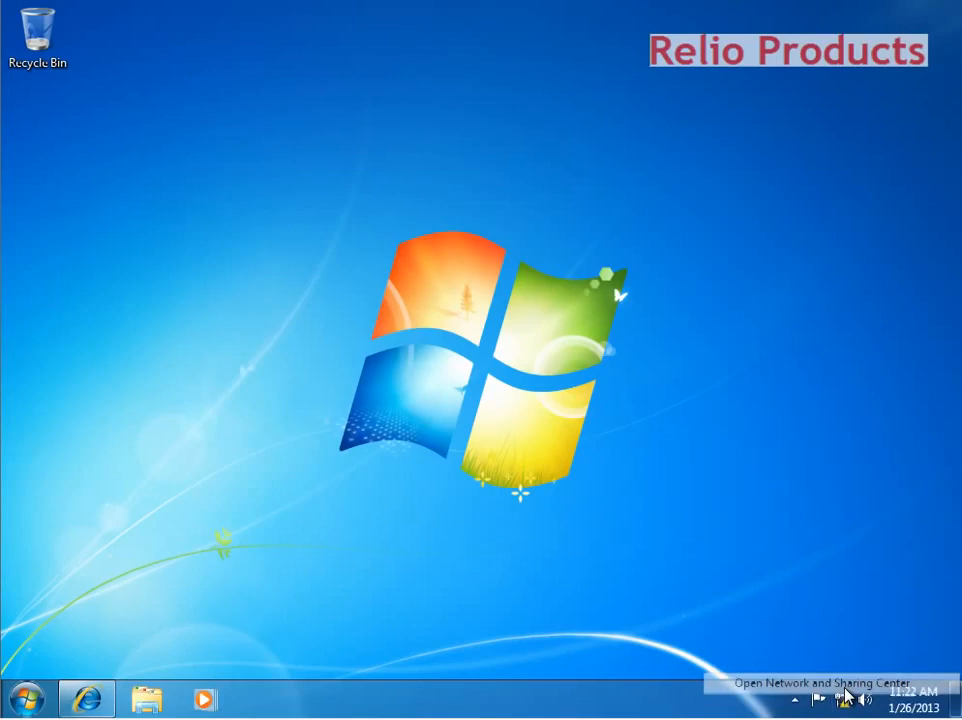
# Switch the Local Area Connection's IPv4 properties to 'Use the following IP address' manual addressing.
pyautogui.click(850, 700)
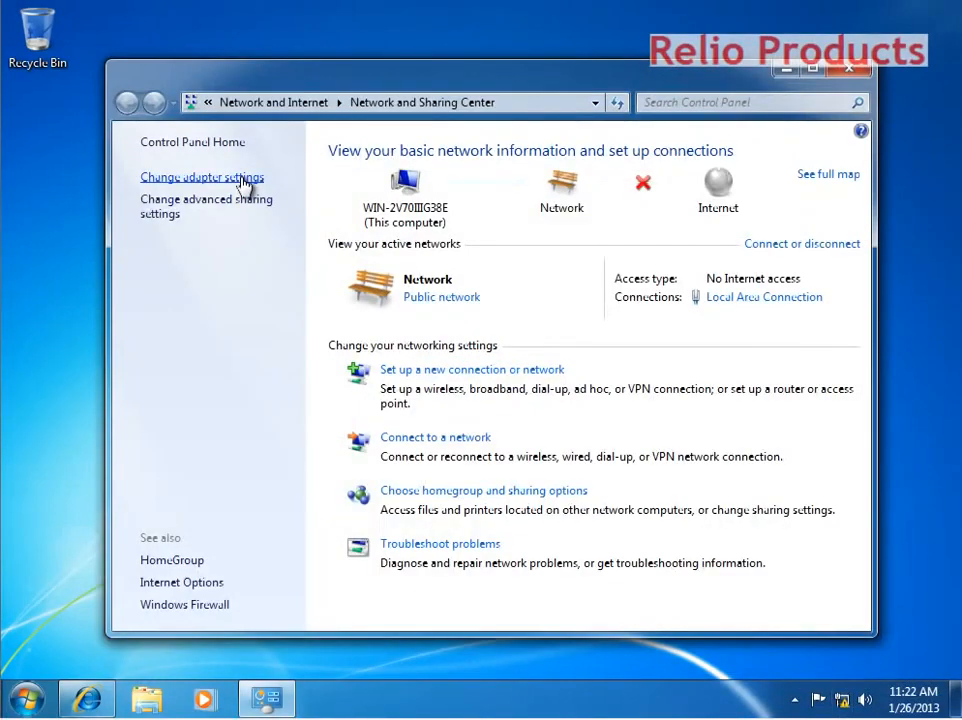
pyautogui.click(200, 176)
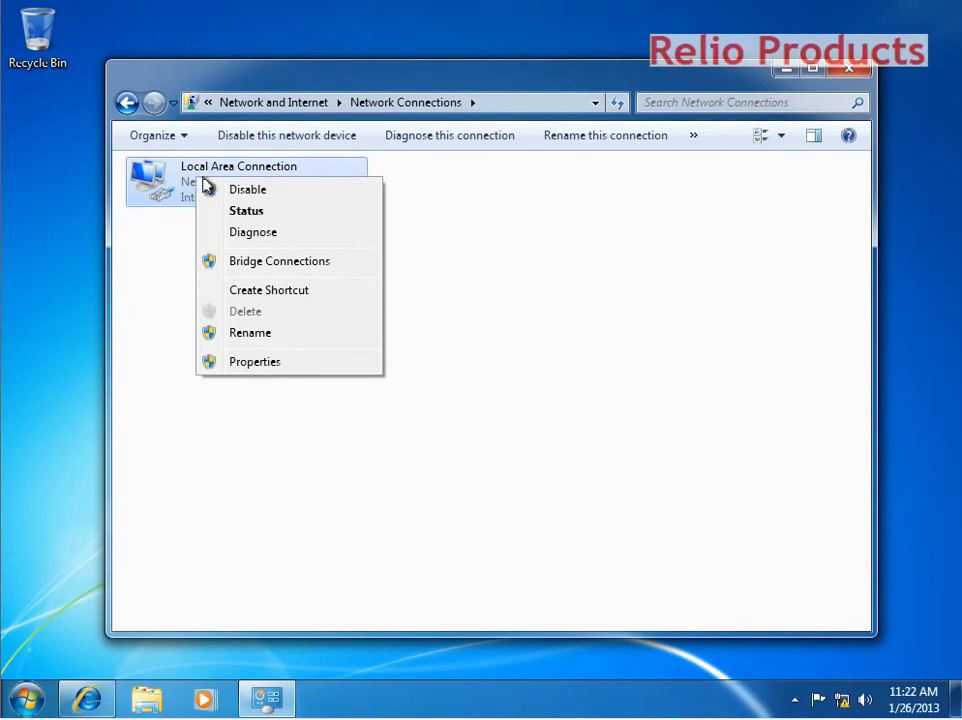
pyautogui.click(254, 360)
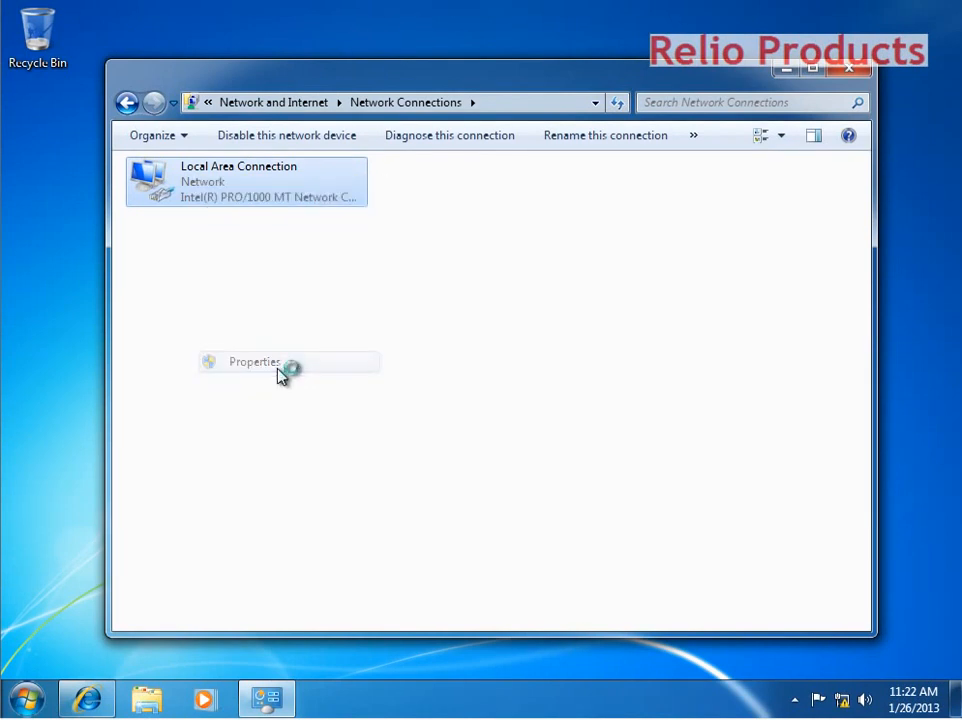
pyautogui.click(254, 360)
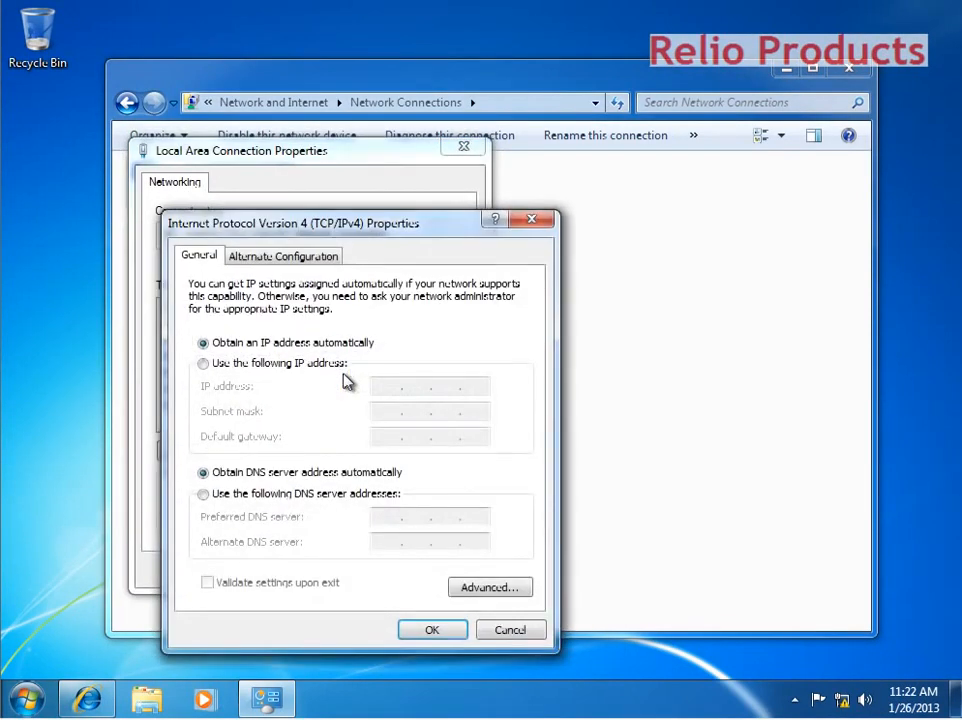
pyautogui.click(204, 362)
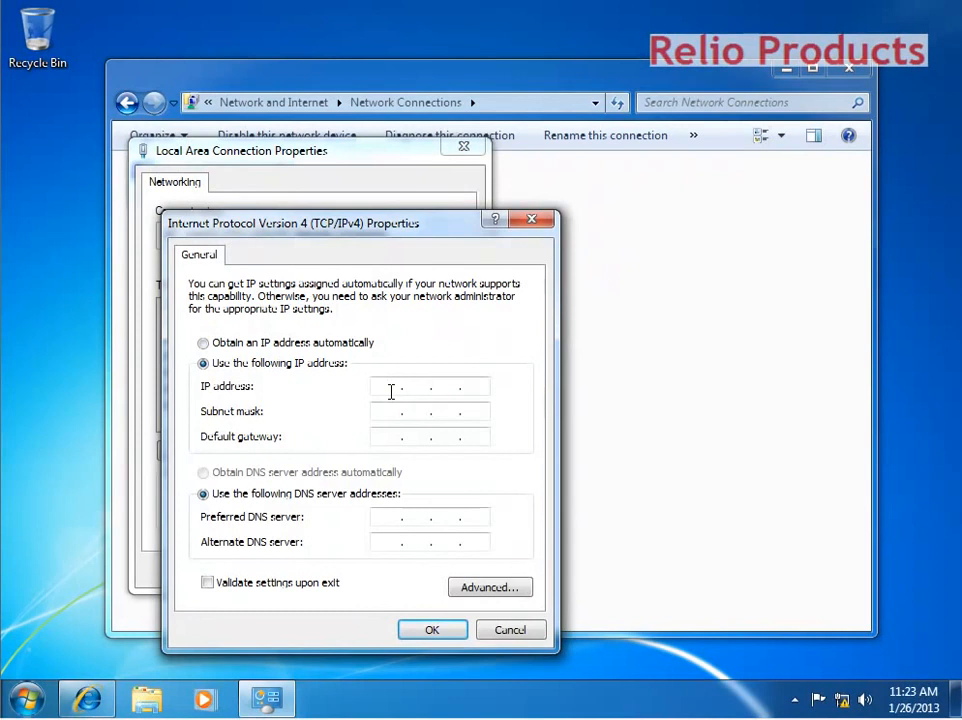
pyautogui.click(28, 698)
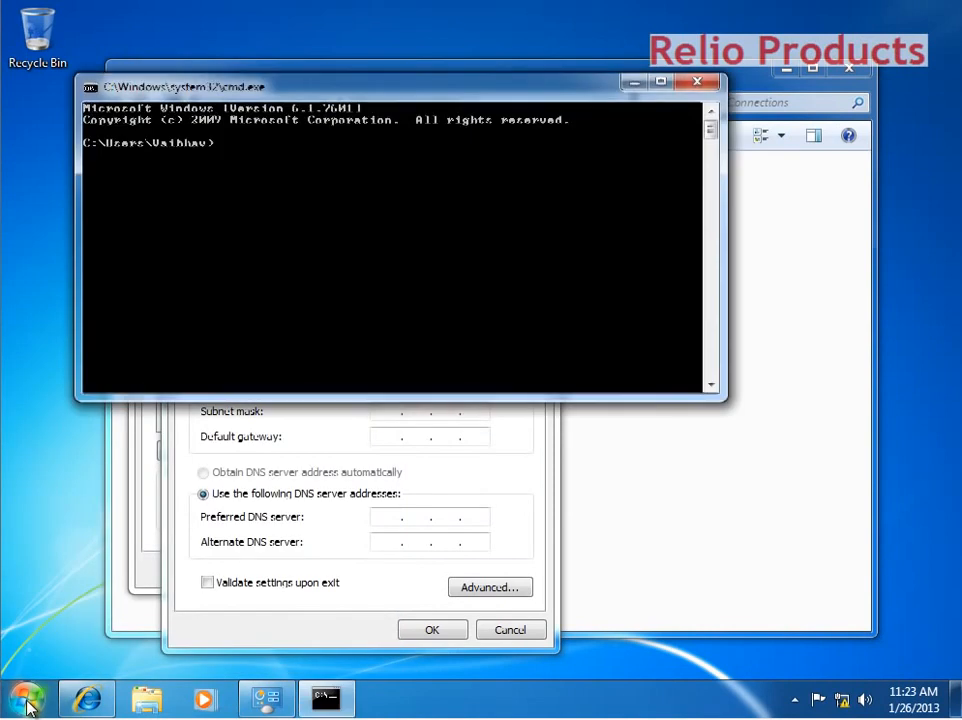
# Run ipconfig to show address 192.168.2.3, mask 255.255.255.0, gateway 192.168.2.1.
pyautogui.write('i')
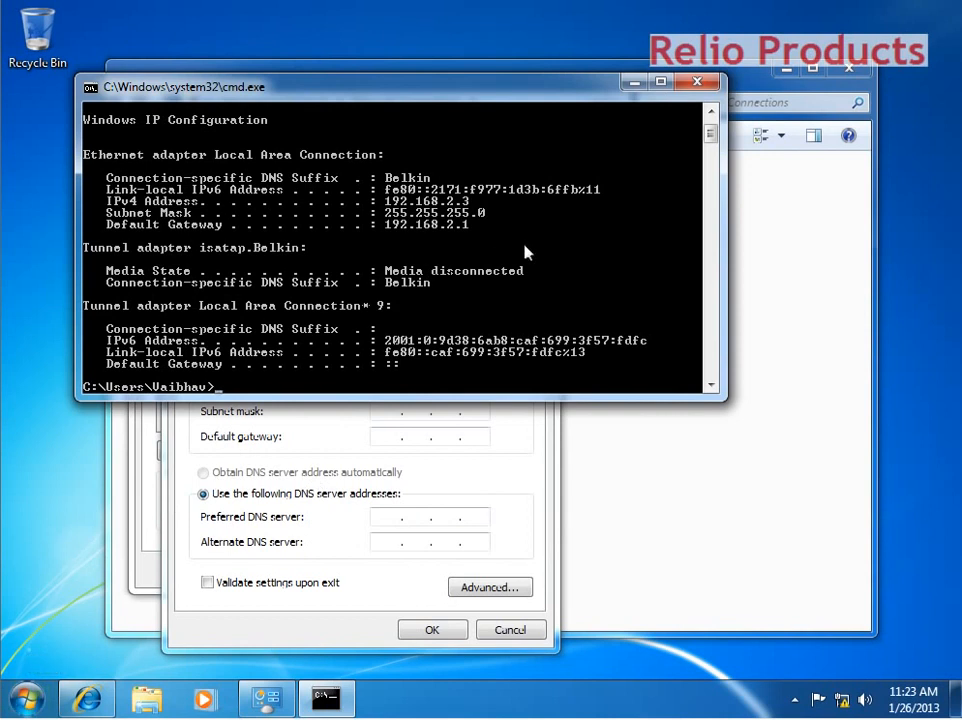
pyautogui.moveTo(476, 258)
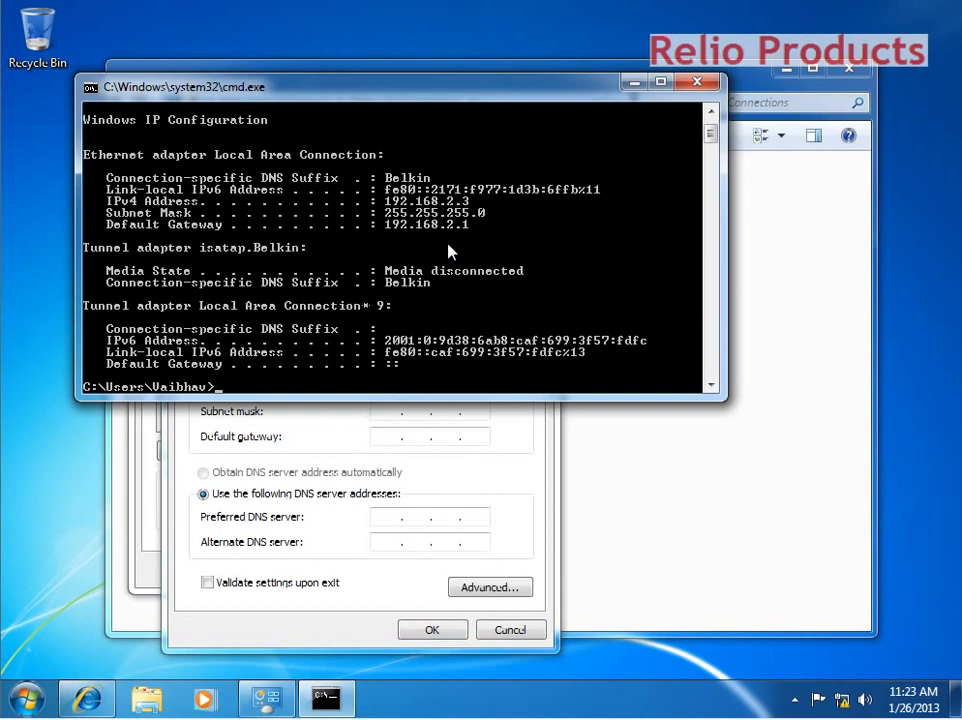
pyautogui.moveTo(476, 308)
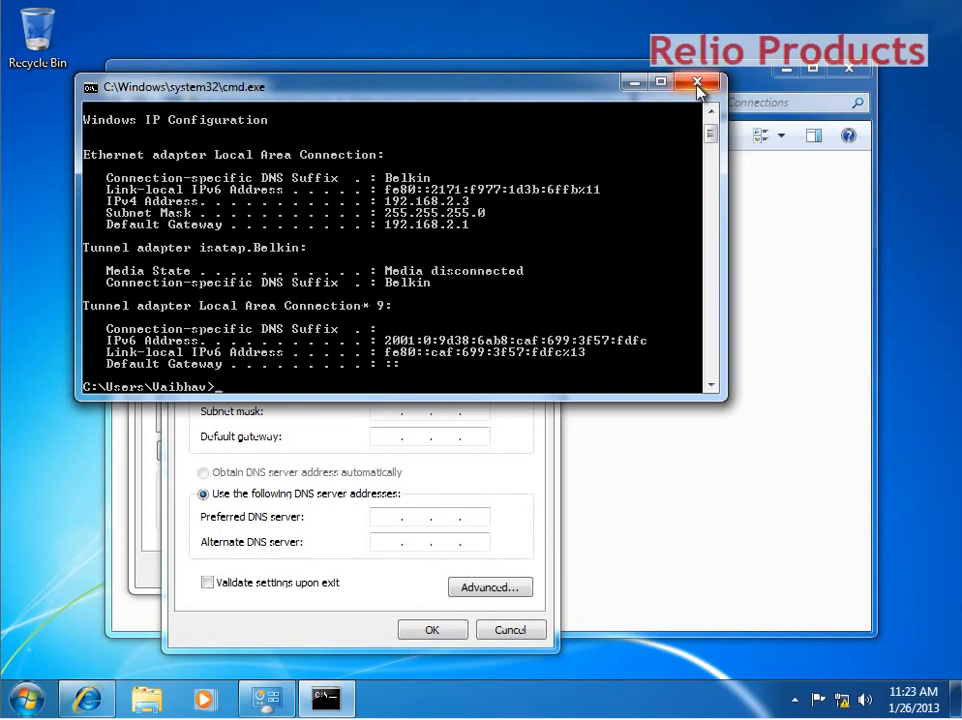
# Save static IP 192.168.2.2, mask 255.255.255.0, gateway and DNS 192.168.2.1.
pyautogui.click(696, 82)
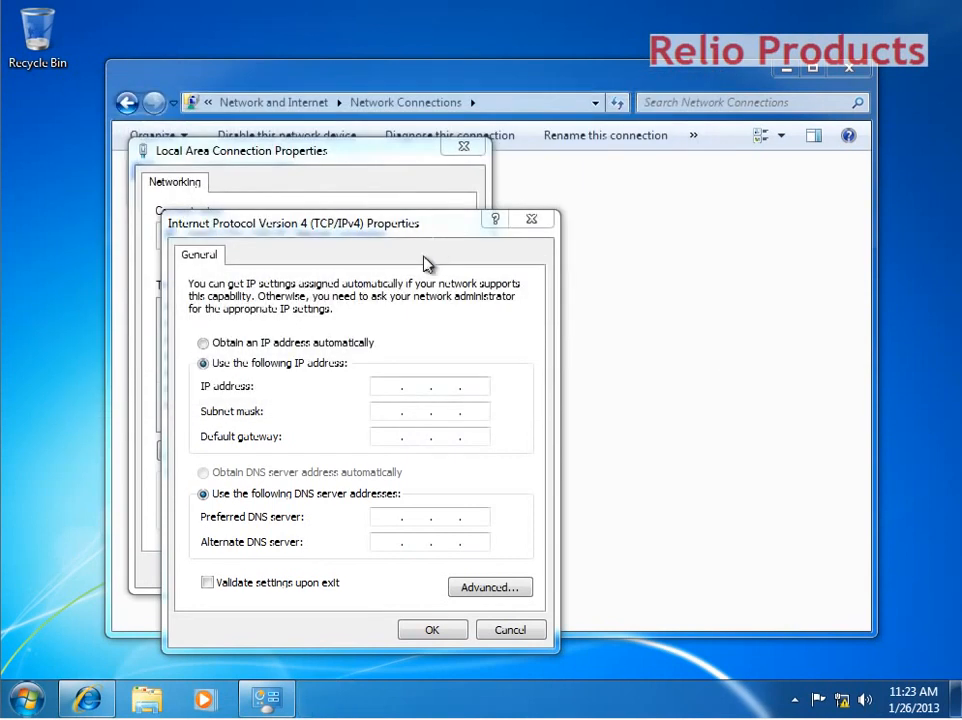
pyautogui.write('192 . . .')
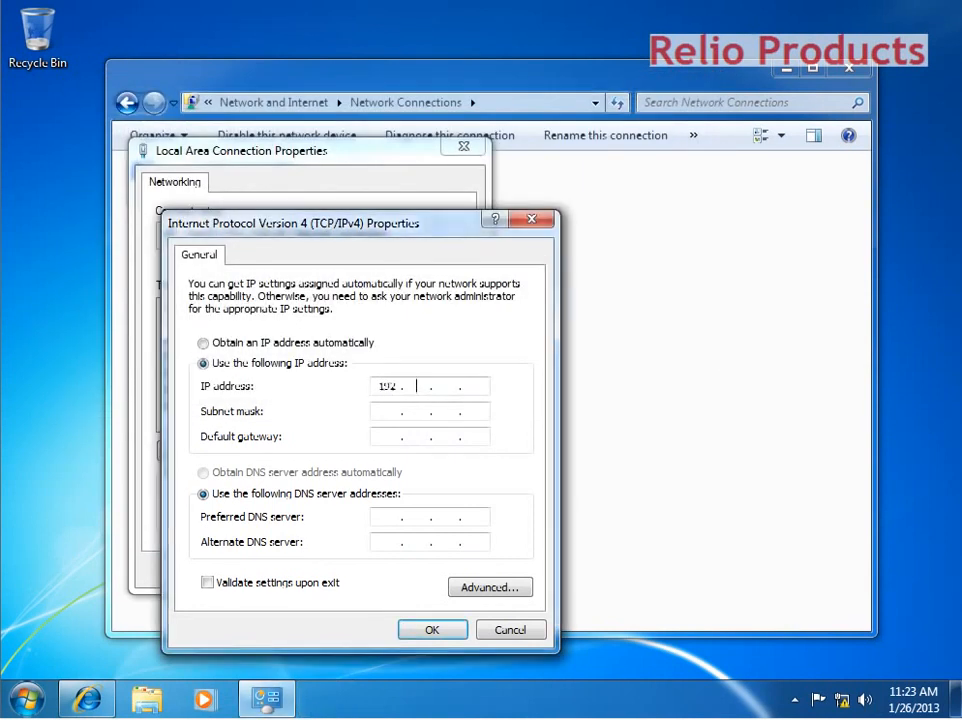
pyautogui.write('186')
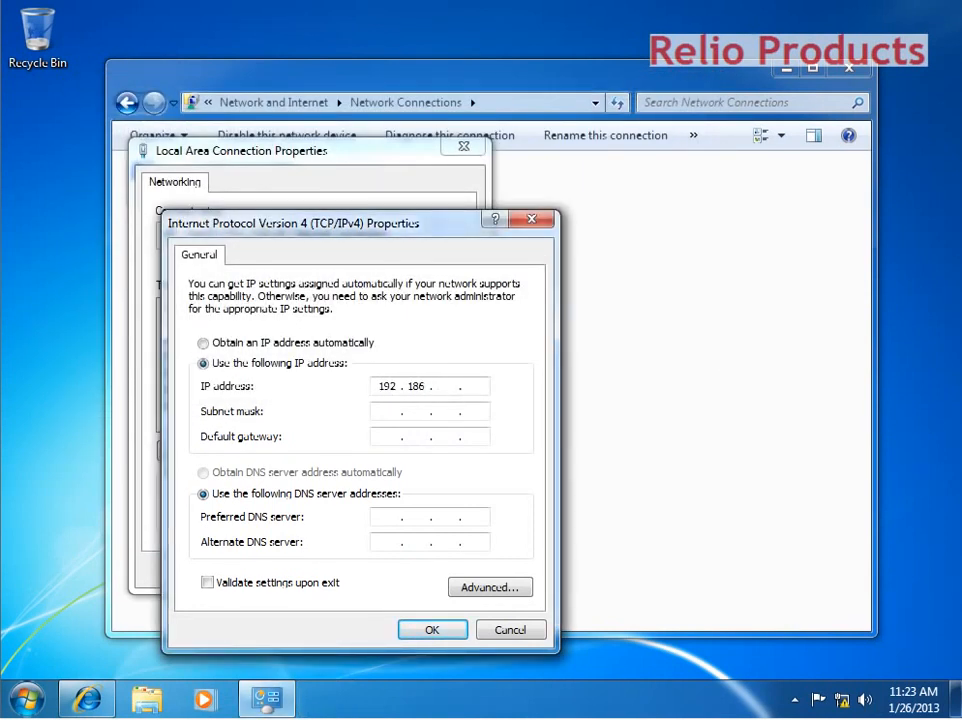
pyautogui.write('168.2')
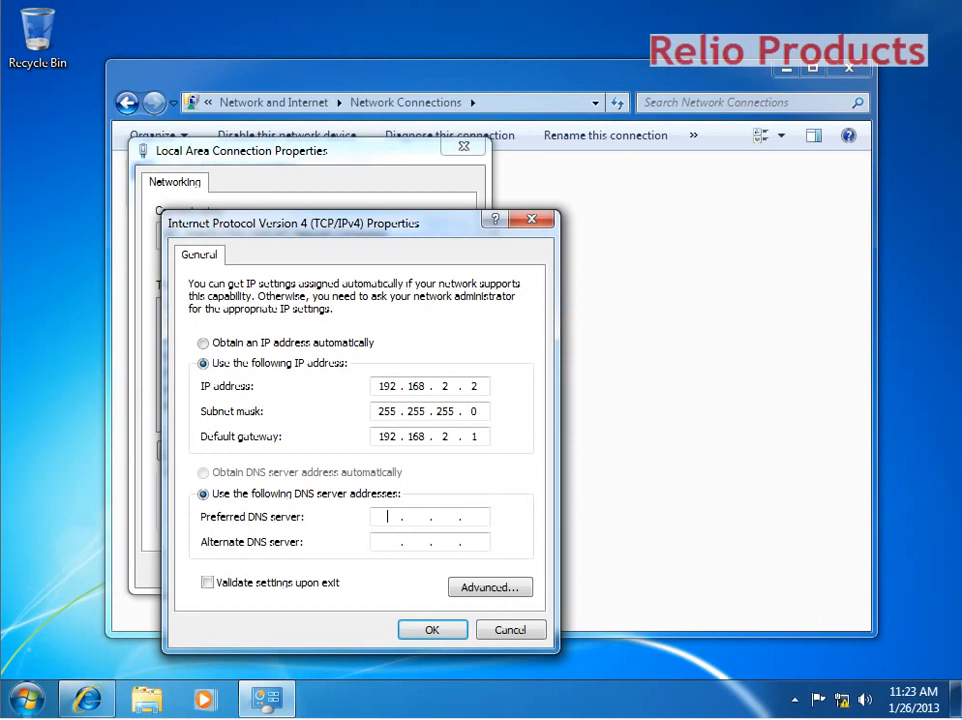
pyautogui.write('192.168.2')
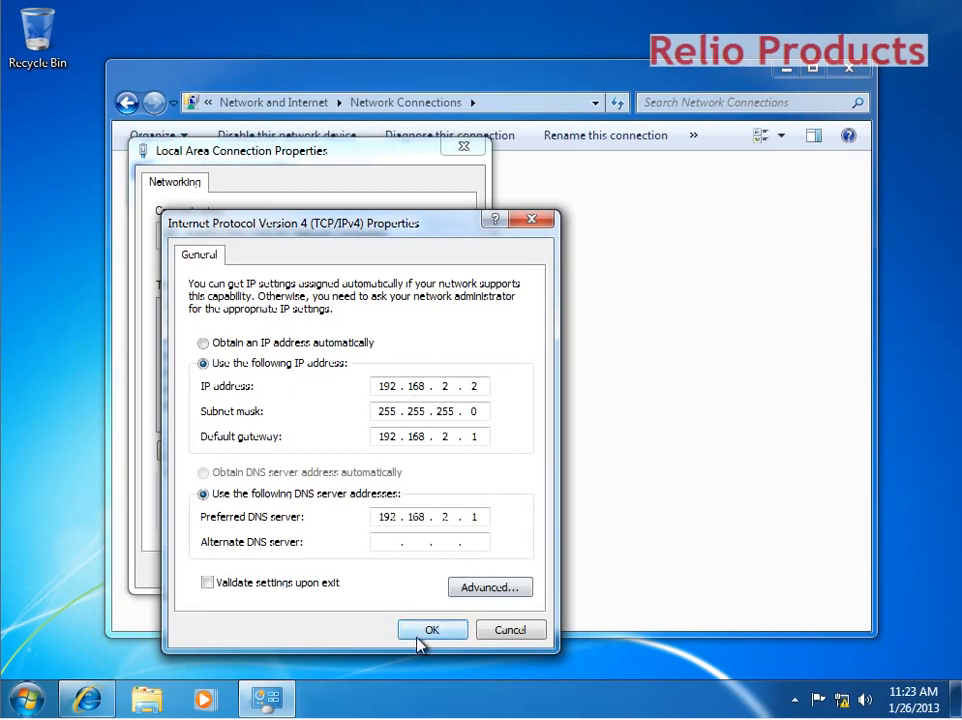
pyautogui.click(432, 628)
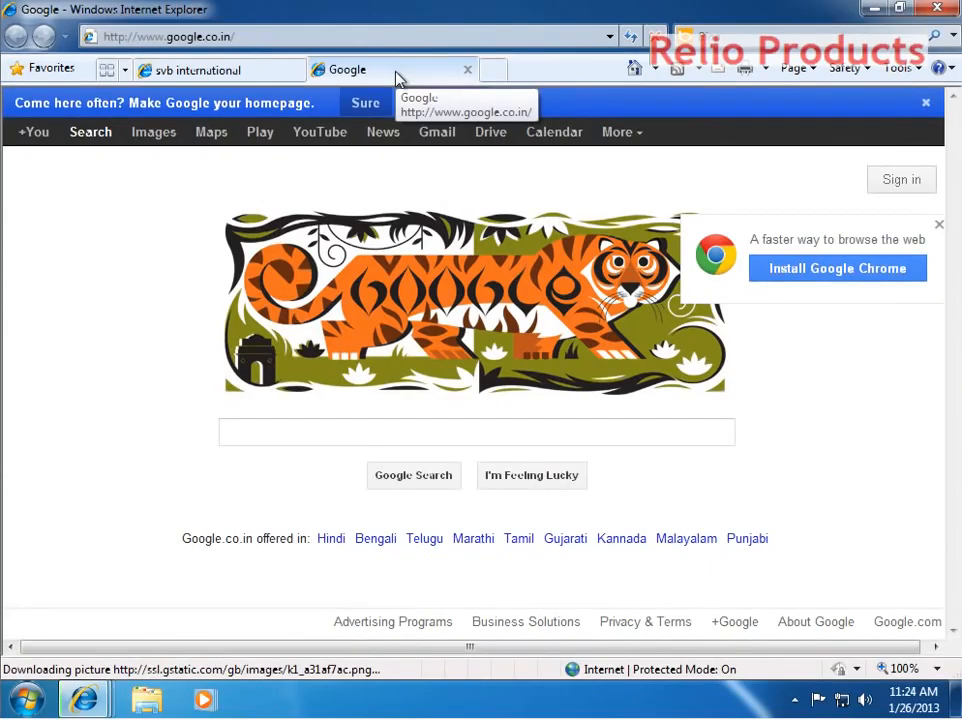
# Search Google for 'winrar' to reach the WinRAR download page.
pyautogui.click(476, 432)
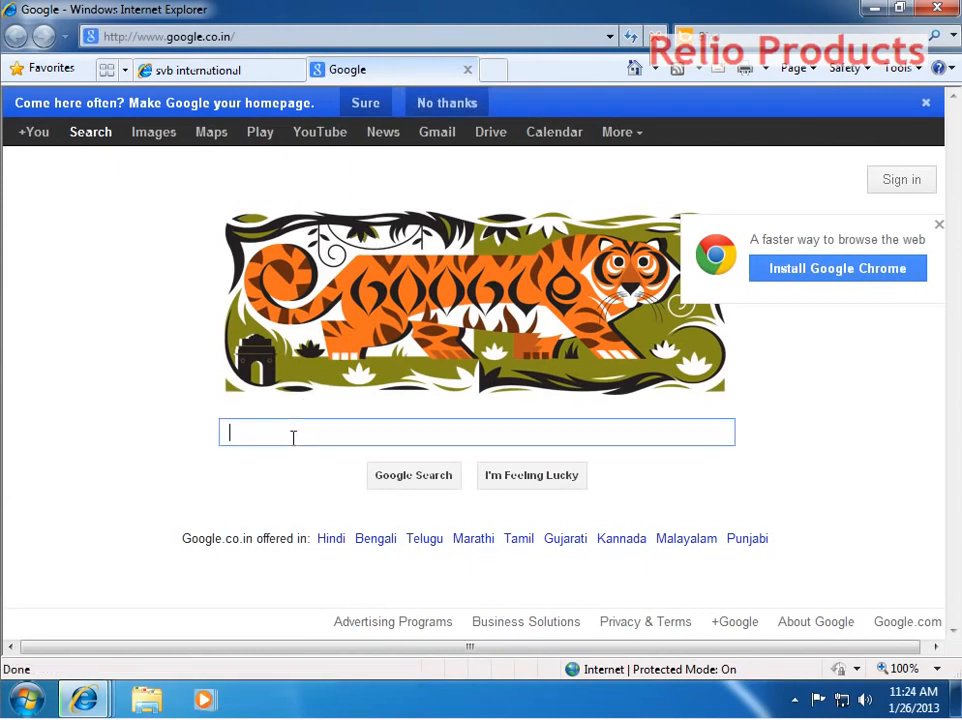
pyautogui.write('winr')
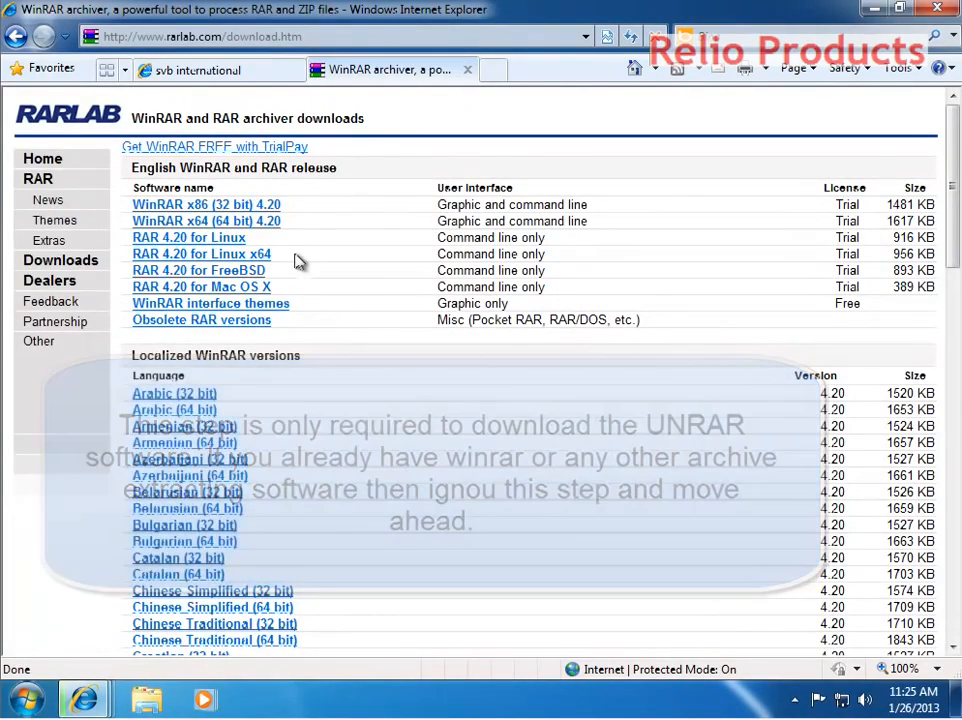
# Download the WinRAR x86 (32 bit) 4.20 installer and choose Run.
pyautogui.click(206, 204)
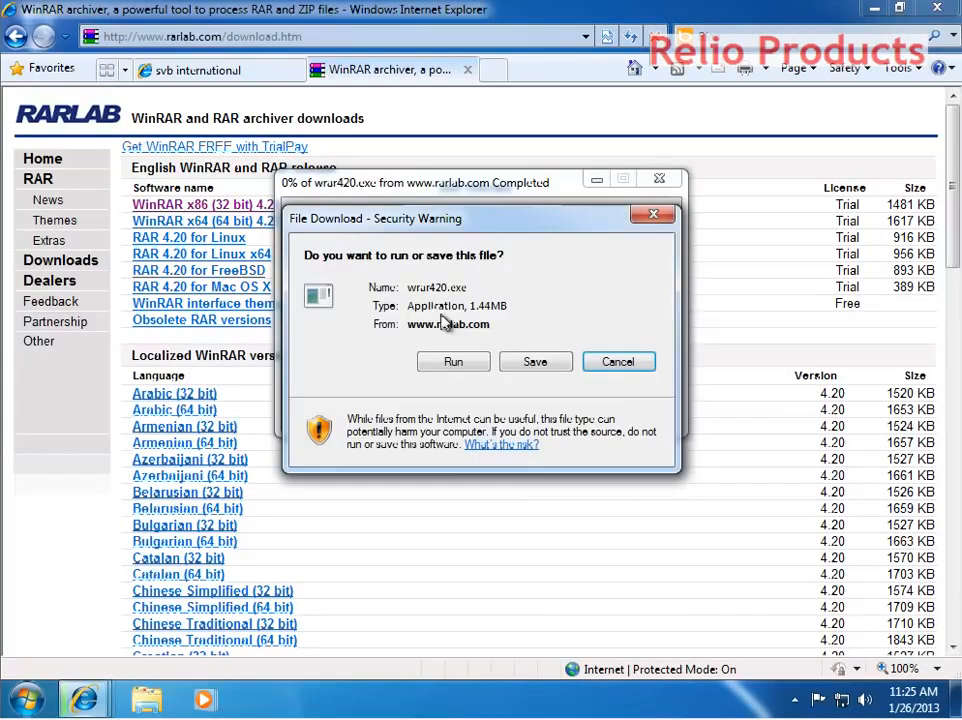
pyautogui.click(452, 360)
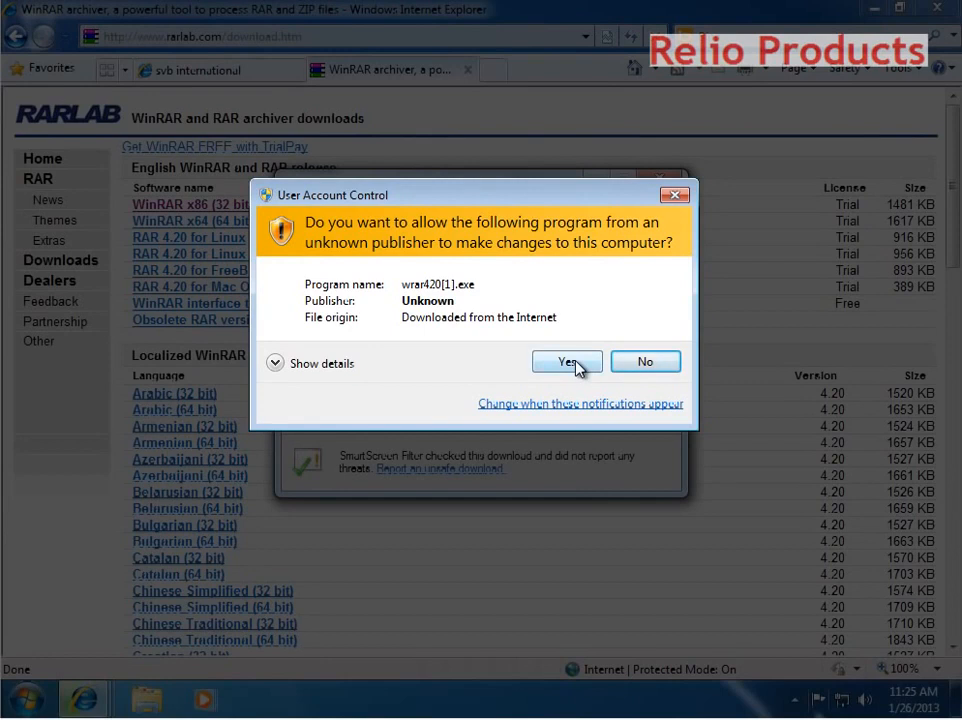
# Install WinRAR 4.20 with default folder and options, then view the completed archive download.
pyautogui.click(568, 360)
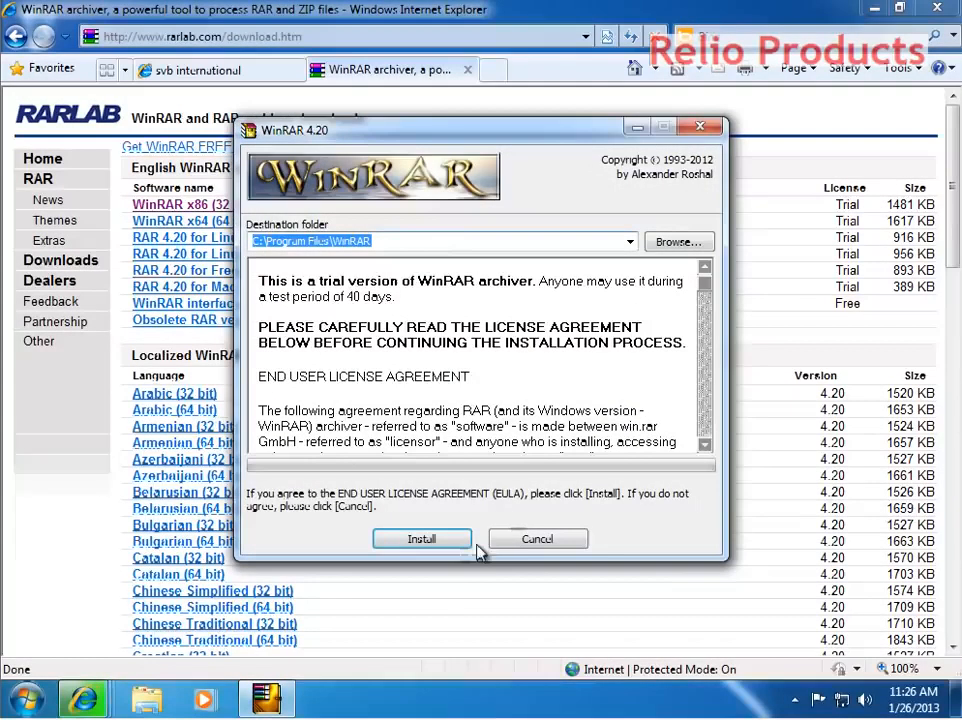
pyautogui.click(420, 538)
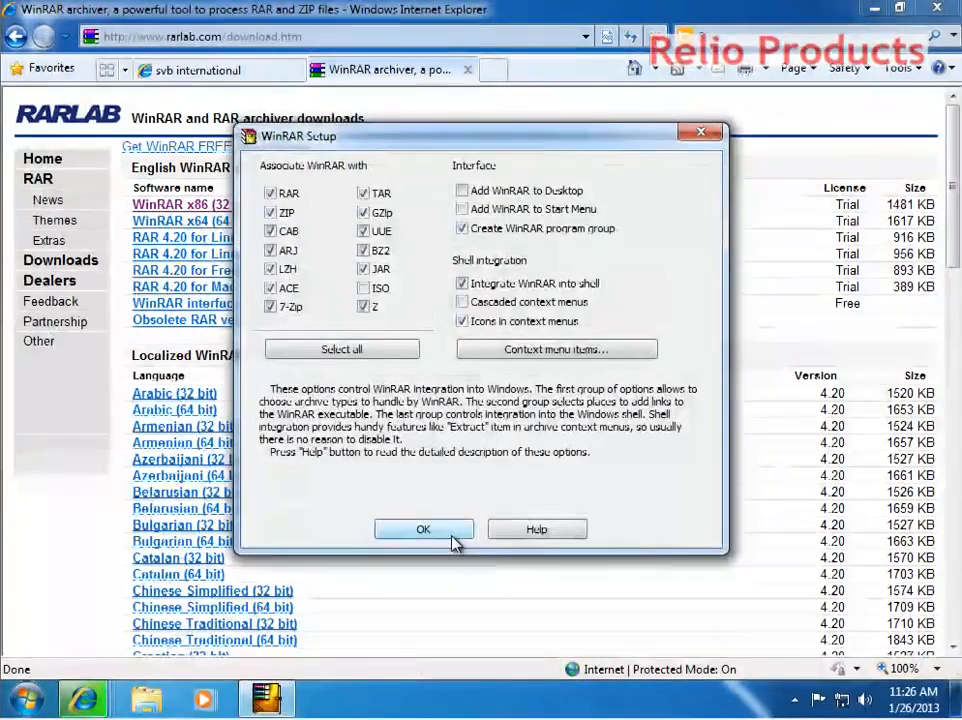
pyautogui.click(424, 528)
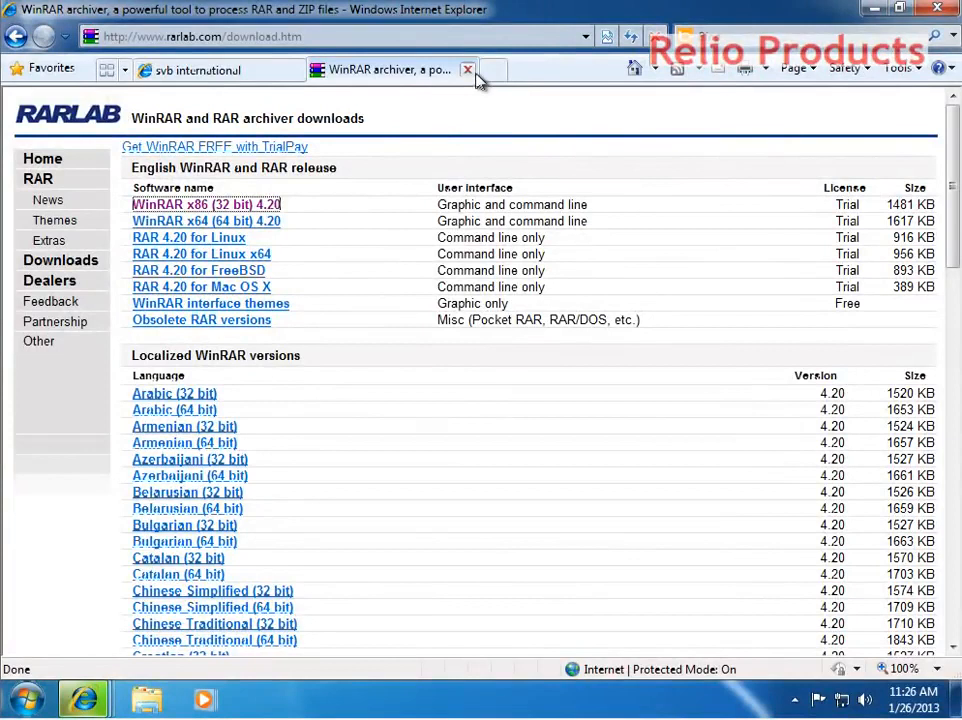
pyautogui.click(200, 68)
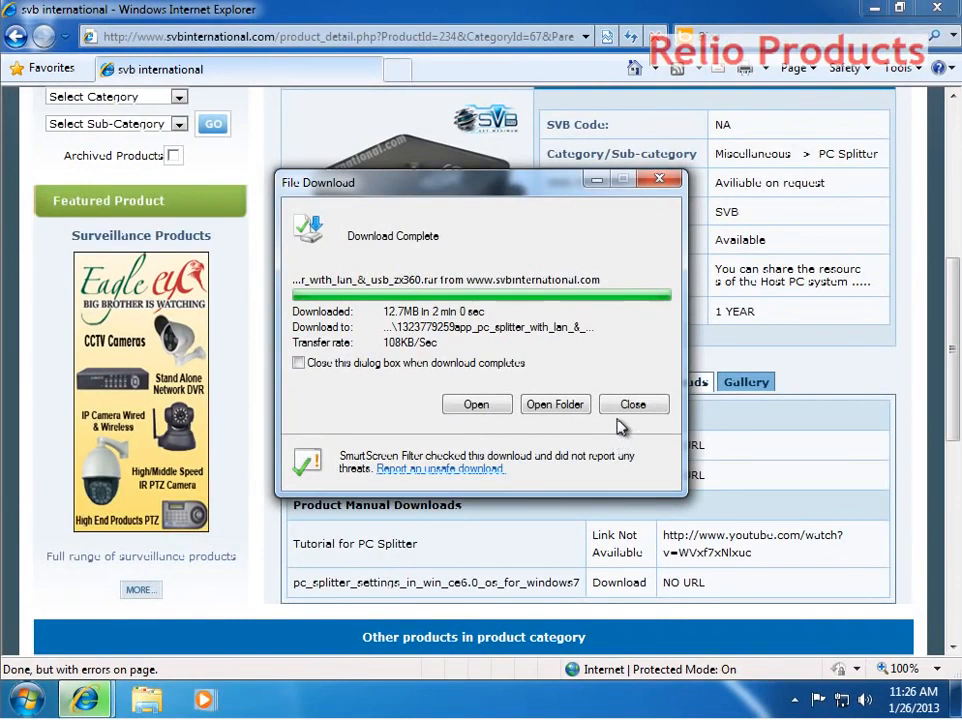
pyautogui.click(632, 404)
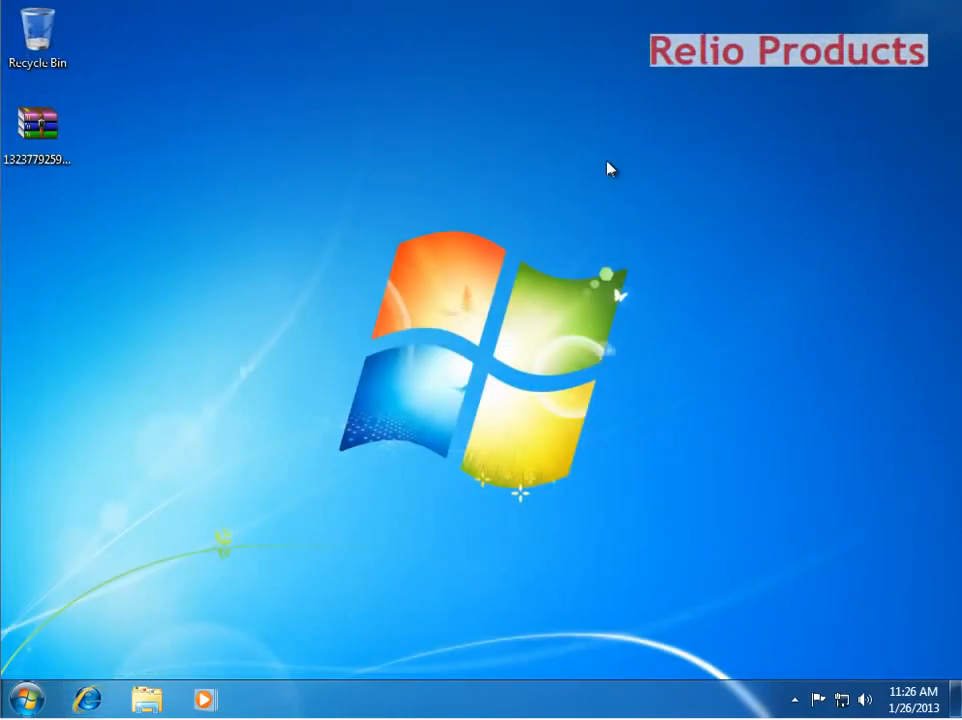
pyautogui.moveTo(58, 648)
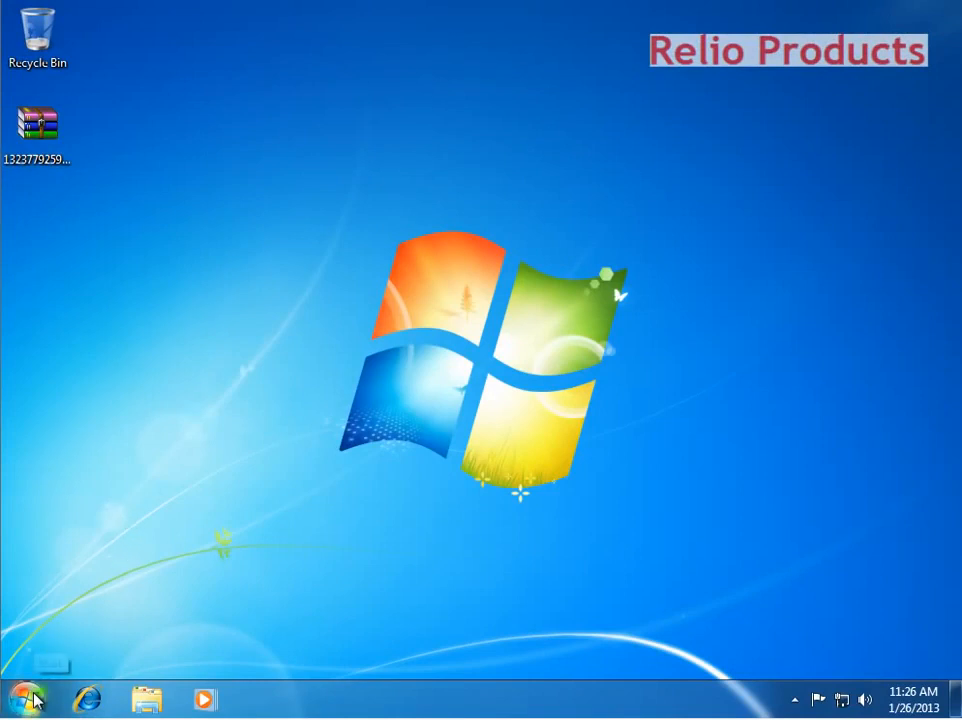
pyautogui.moveTo(28, 696)
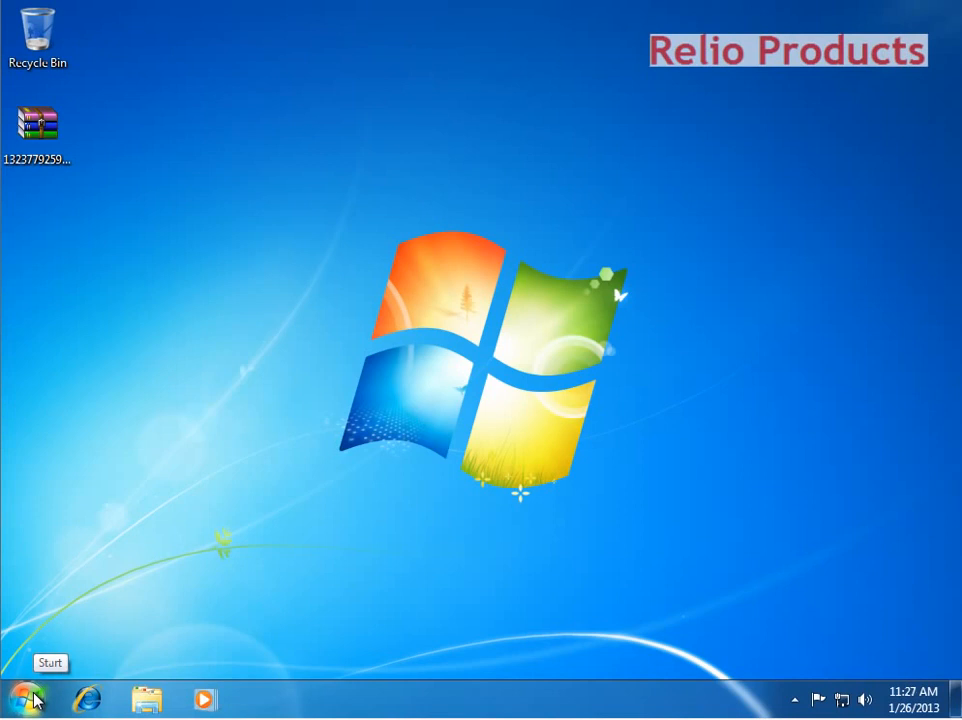
# Enable the Run command in Taskbar and Start Menu Properties' Customize list.
pyautogui.click(24, 698)
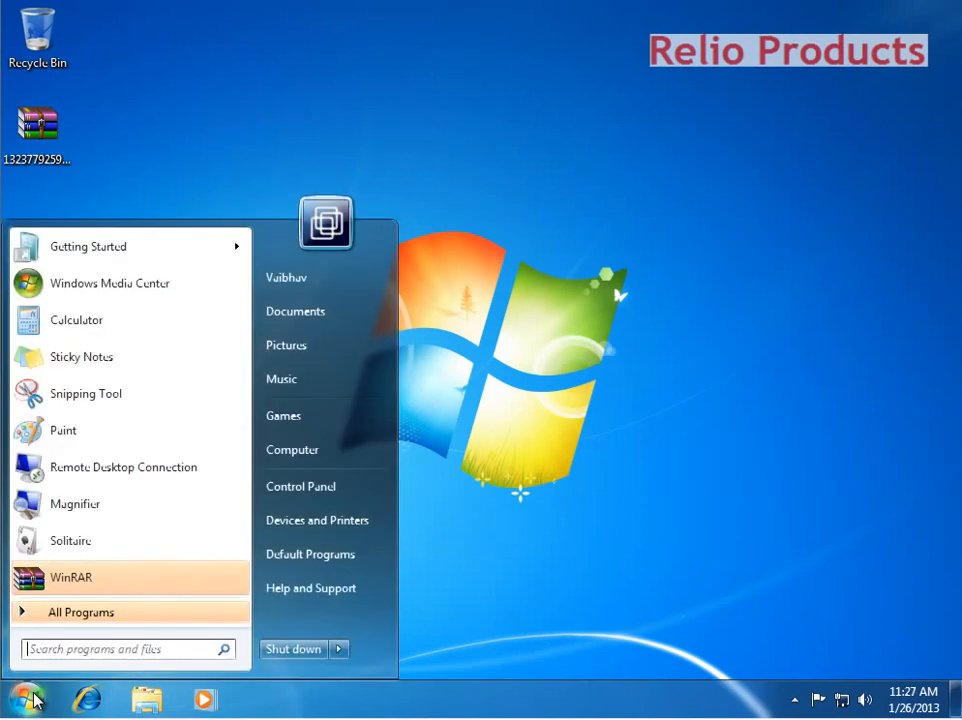
pyautogui.rightClick(24, 698)
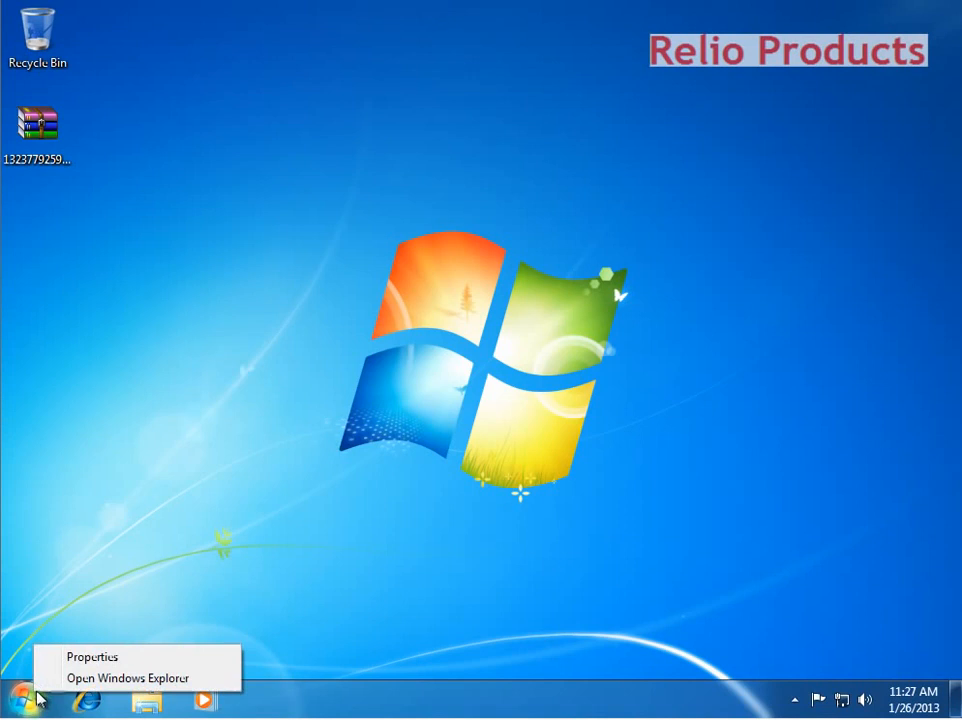
pyautogui.click(92, 656)
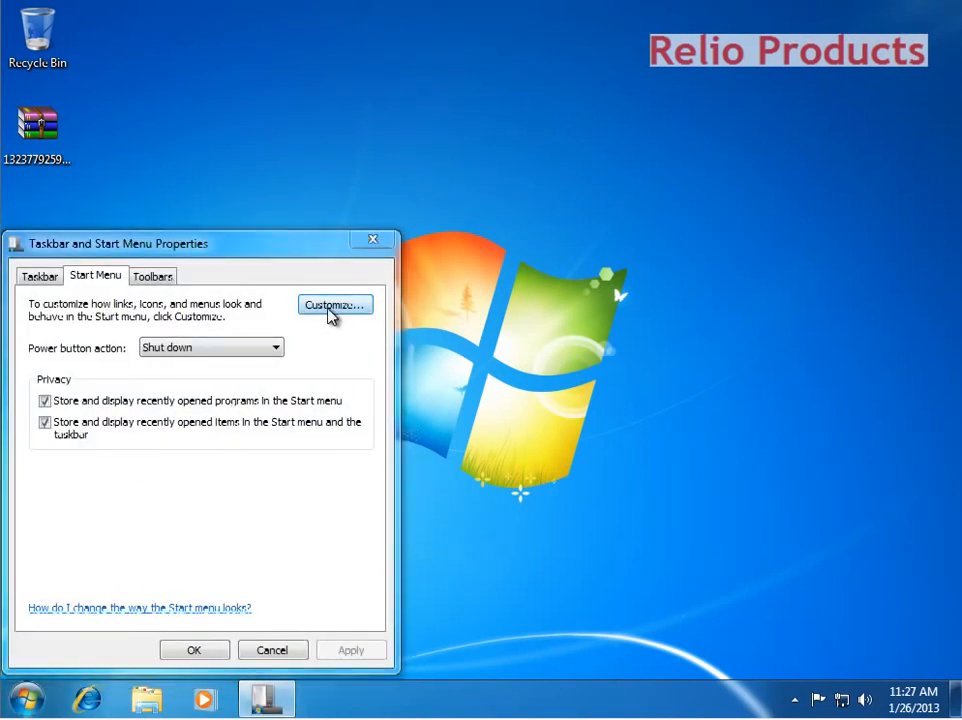
pyautogui.click(334, 304)
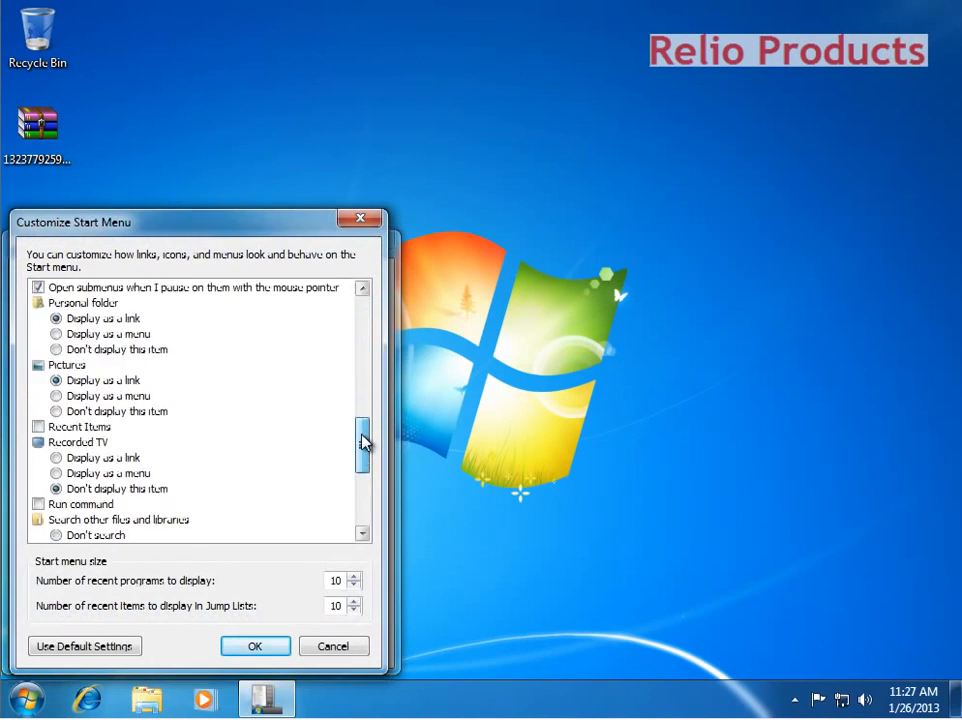
pyautogui.scroll(-3)
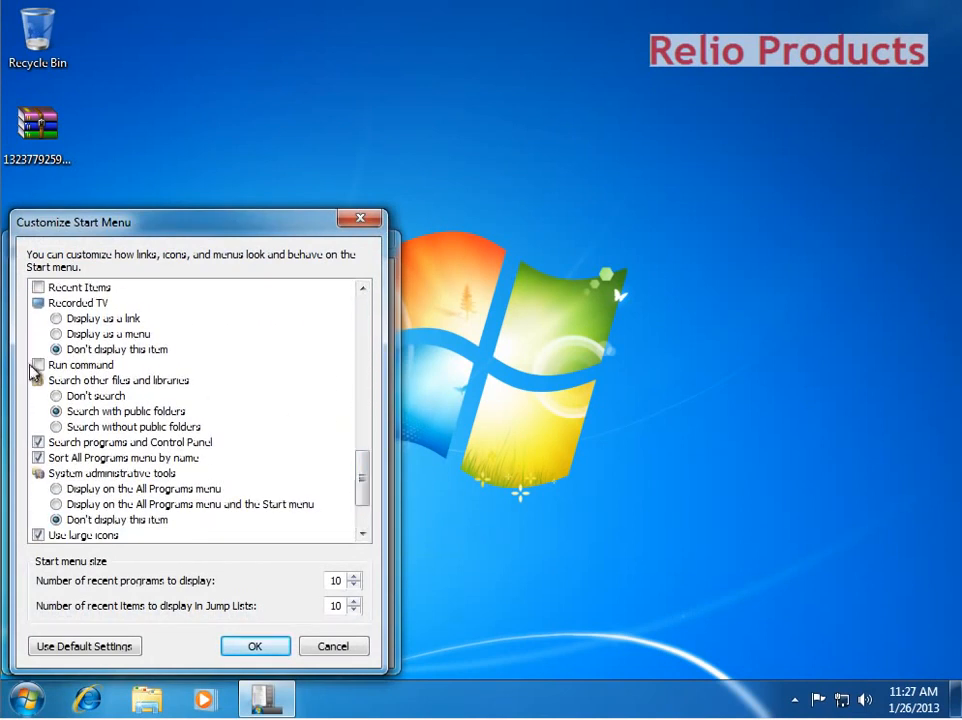
pyautogui.click(40, 364)
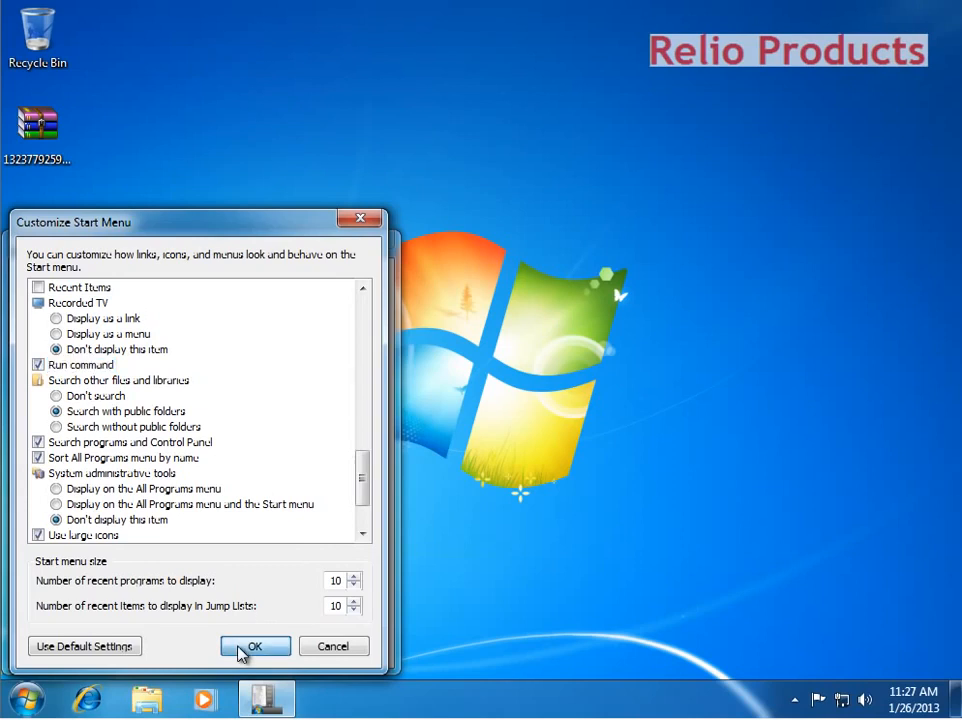
pyautogui.click(254, 646)
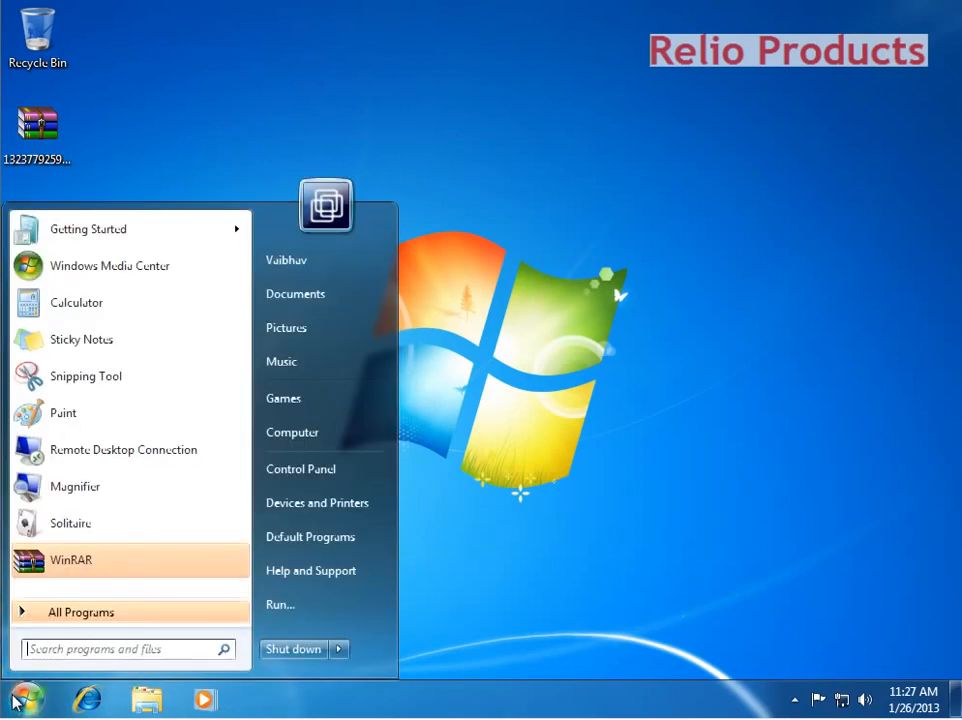
pyautogui.moveTo(280, 604)
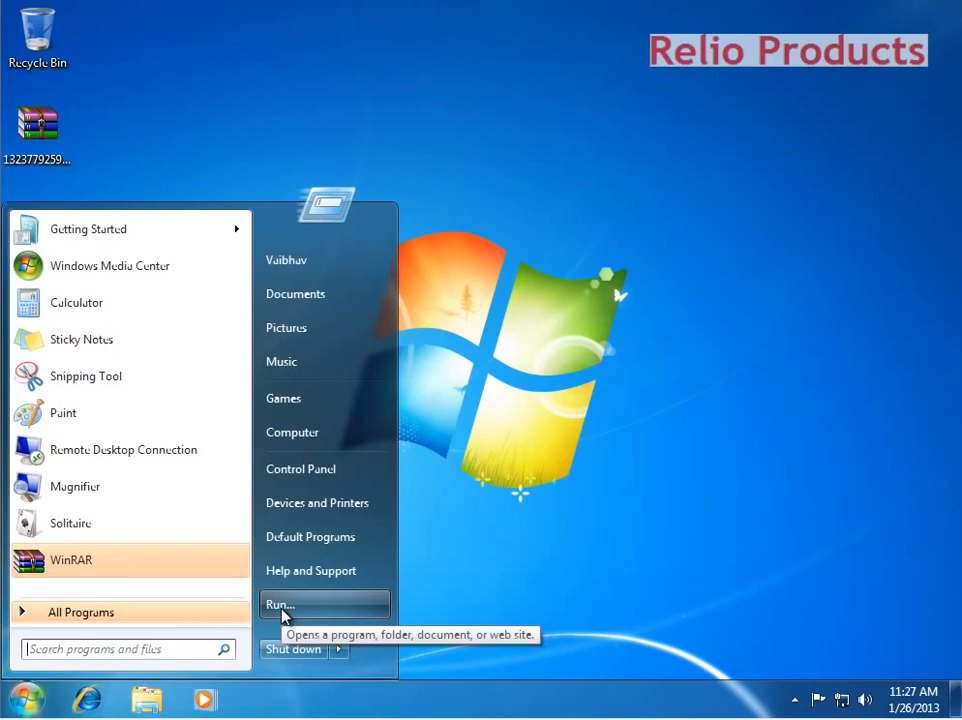
# Run 'control userpasswords' and go to Manage another account, listing Vaibhav and Guest.
pyautogui.click(280, 604)
pyautogui.write('contro')
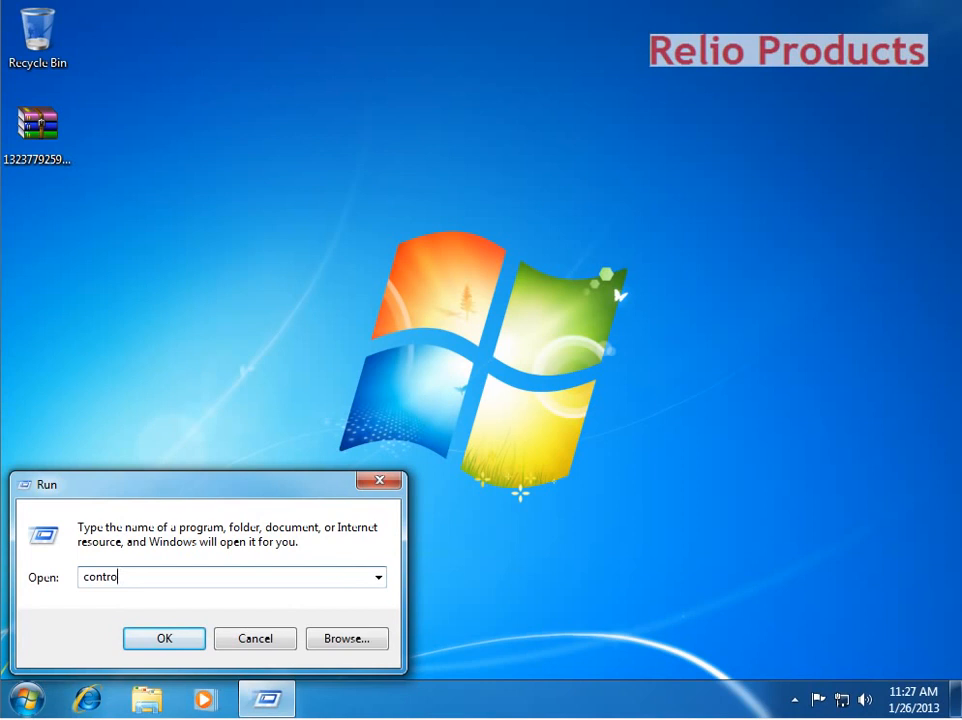
pyautogui.write('userpa')
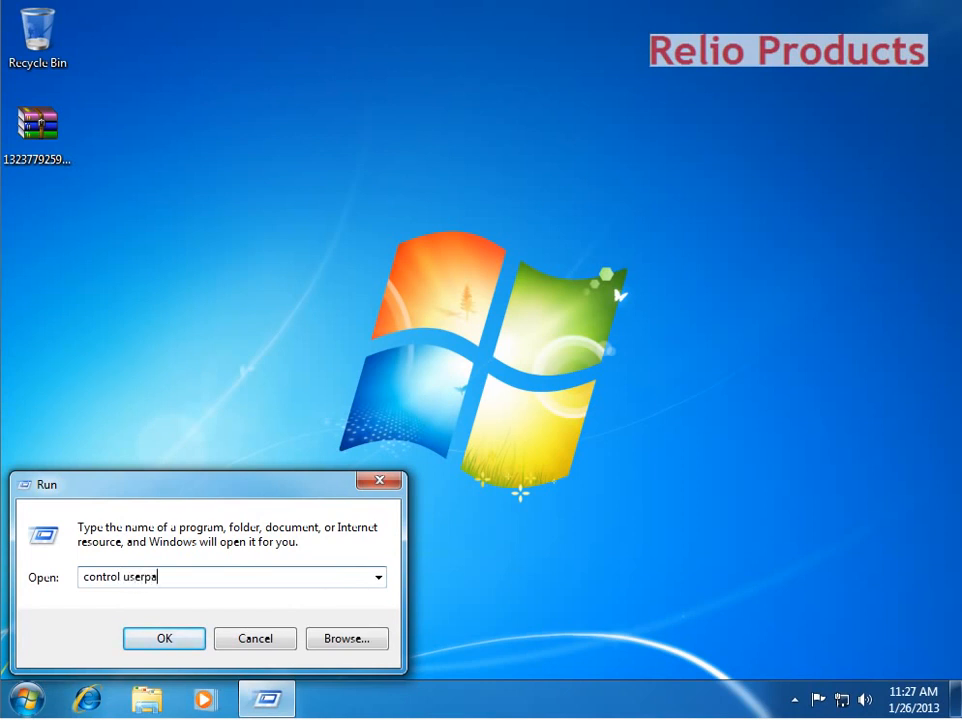
pyautogui.write('sswords')
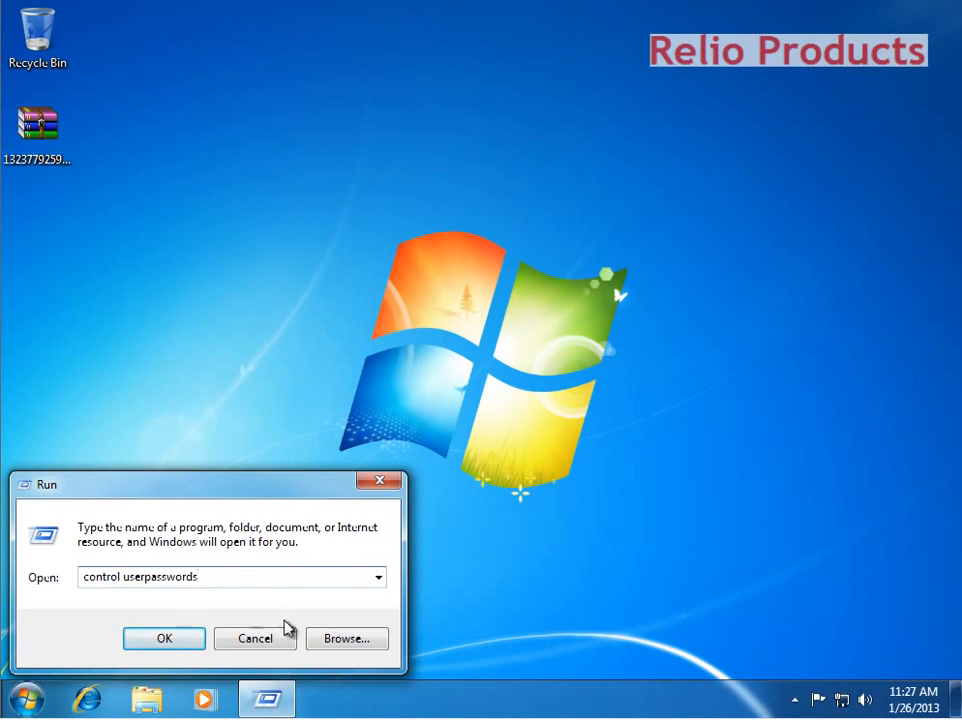
pyautogui.click(164, 638)
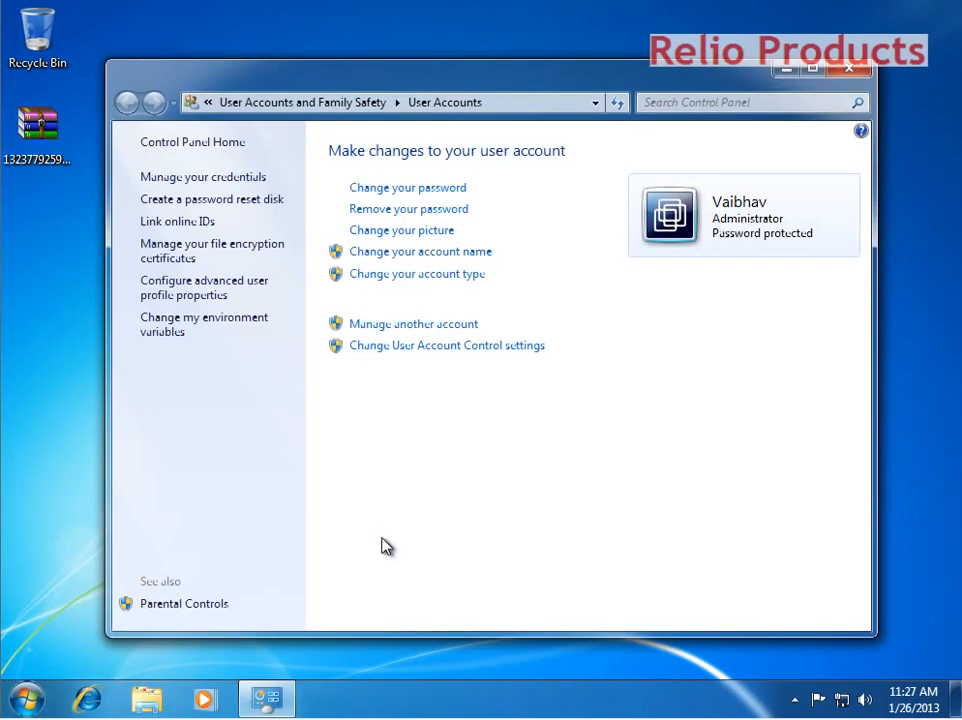
pyautogui.moveTo(412, 324)
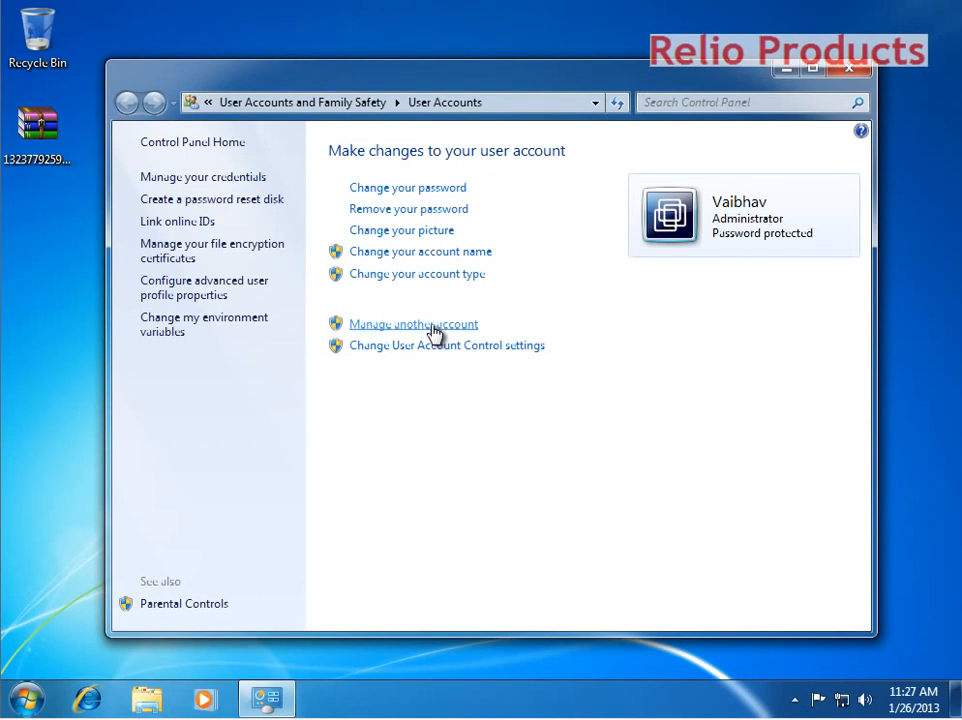
pyautogui.click(412, 324)
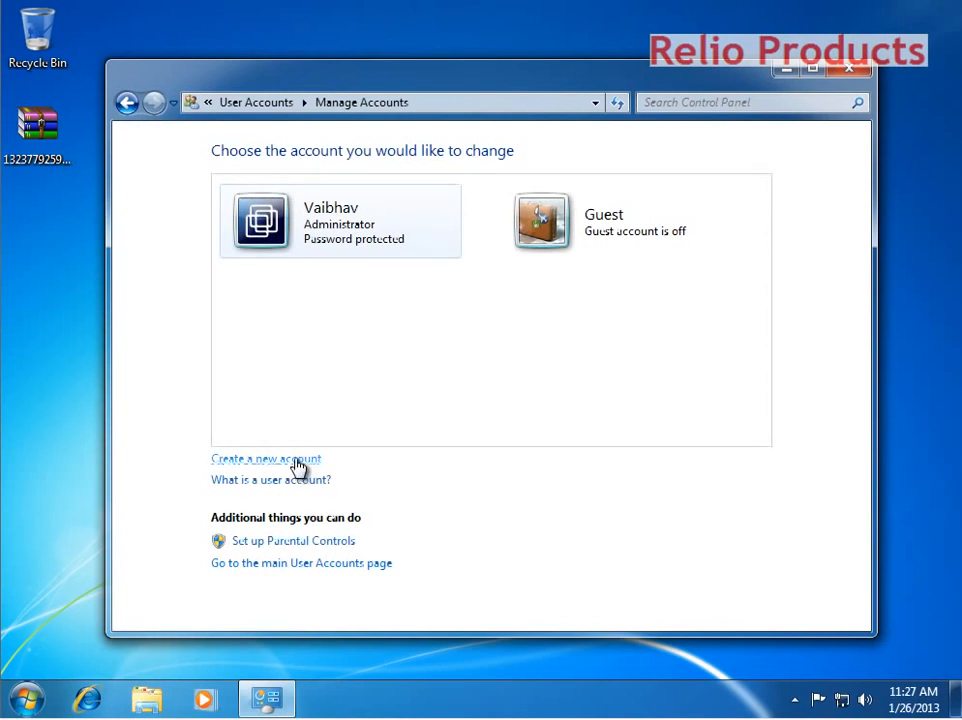
# Create a new standard user account named 'vibhor' and go to its settings.
pyautogui.click(266, 458)
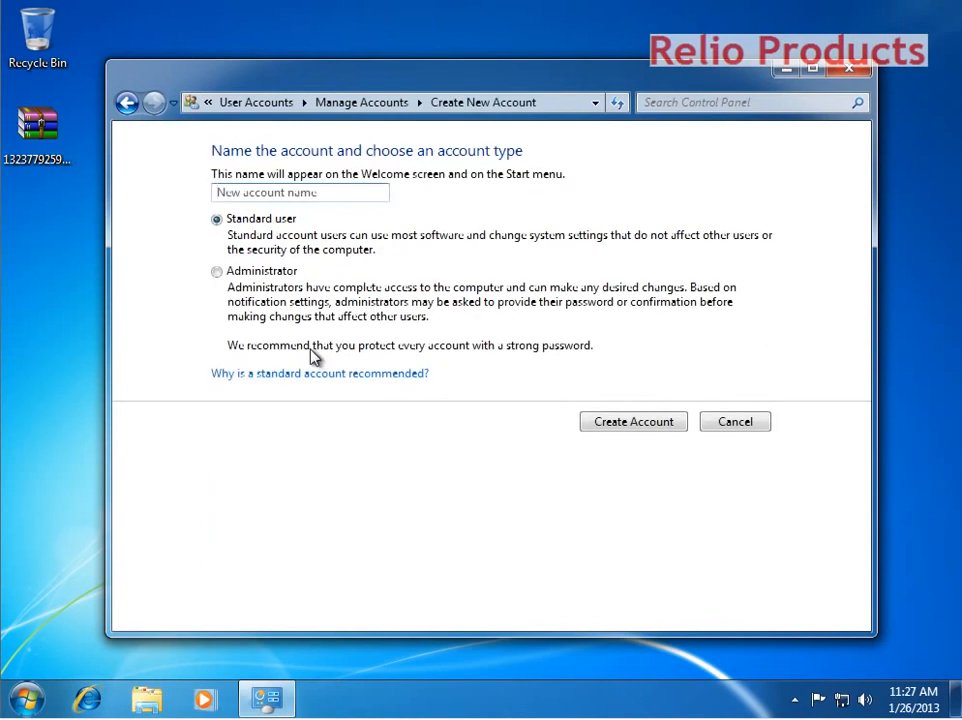
pyautogui.write('vibhor')
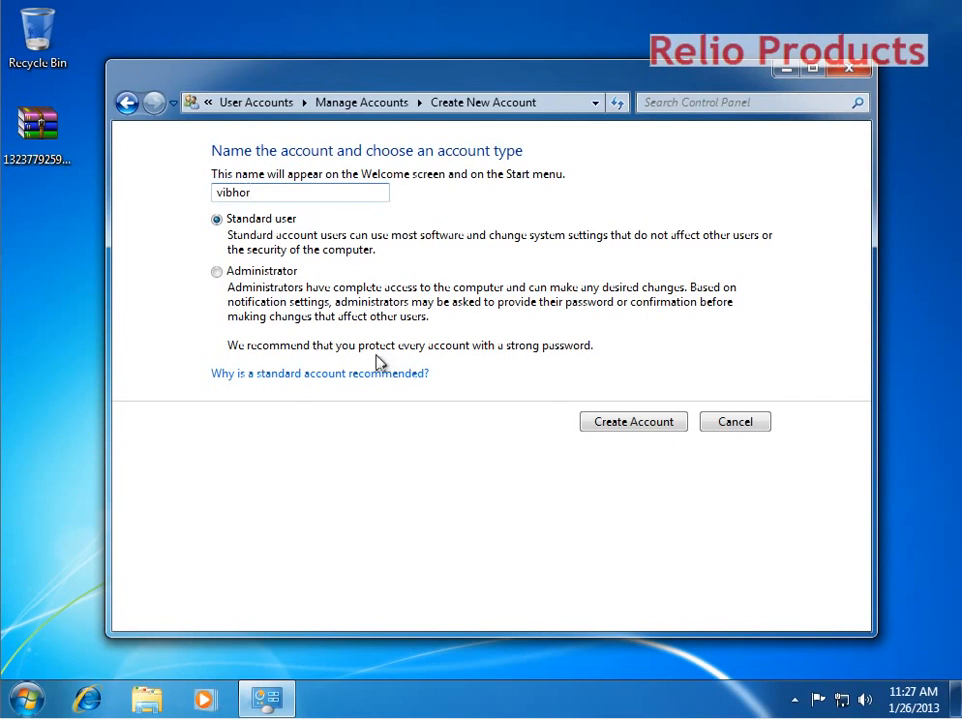
pyautogui.click(632, 420)
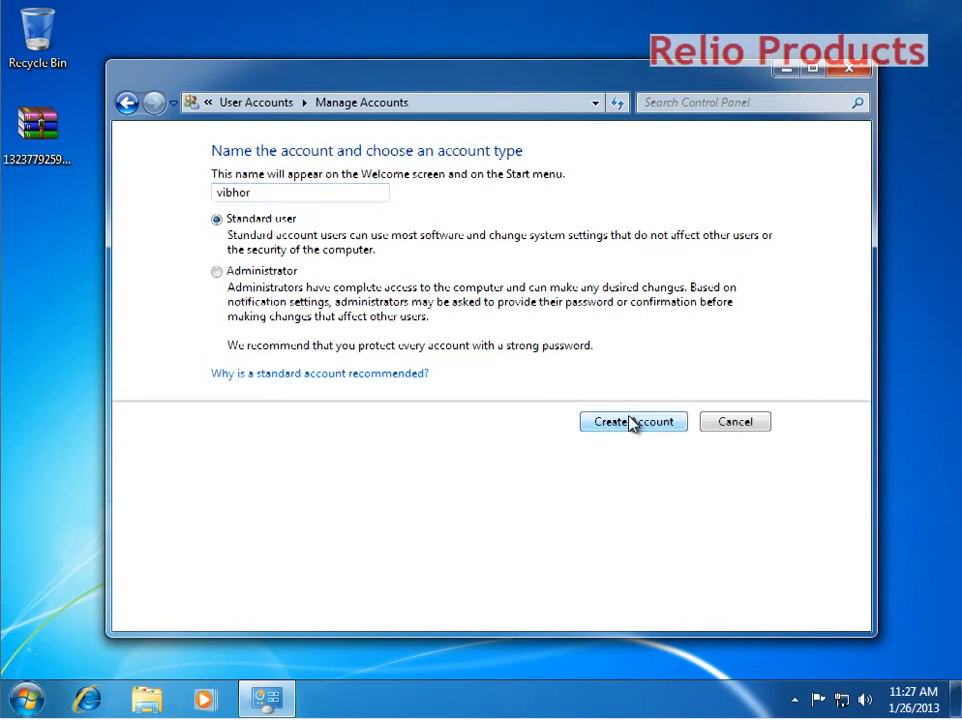
pyautogui.click(632, 420)
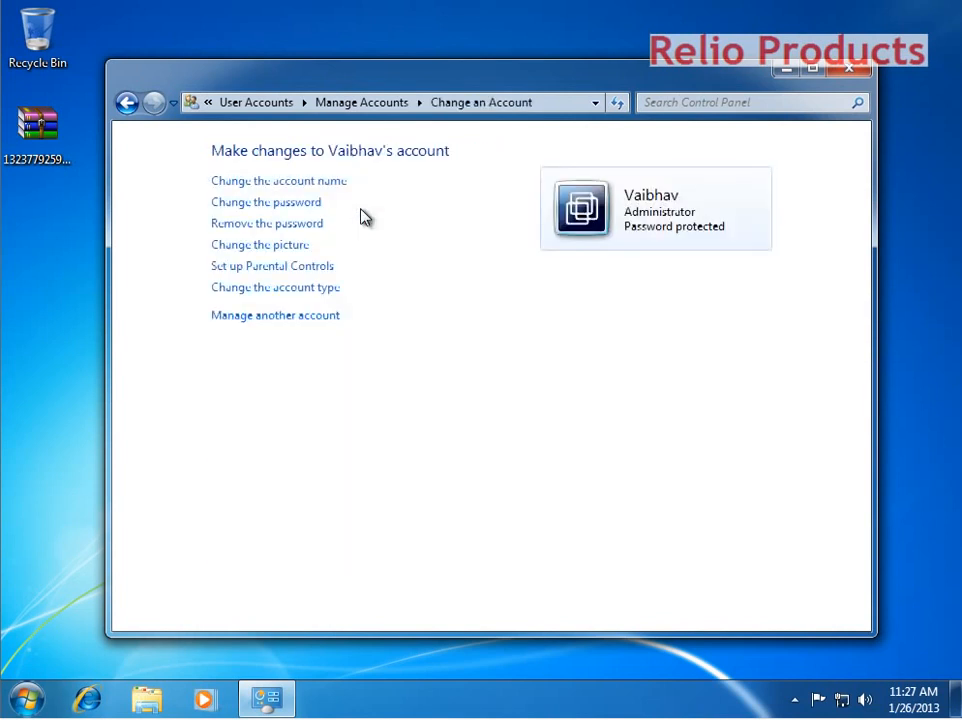
pyautogui.click(128, 102)
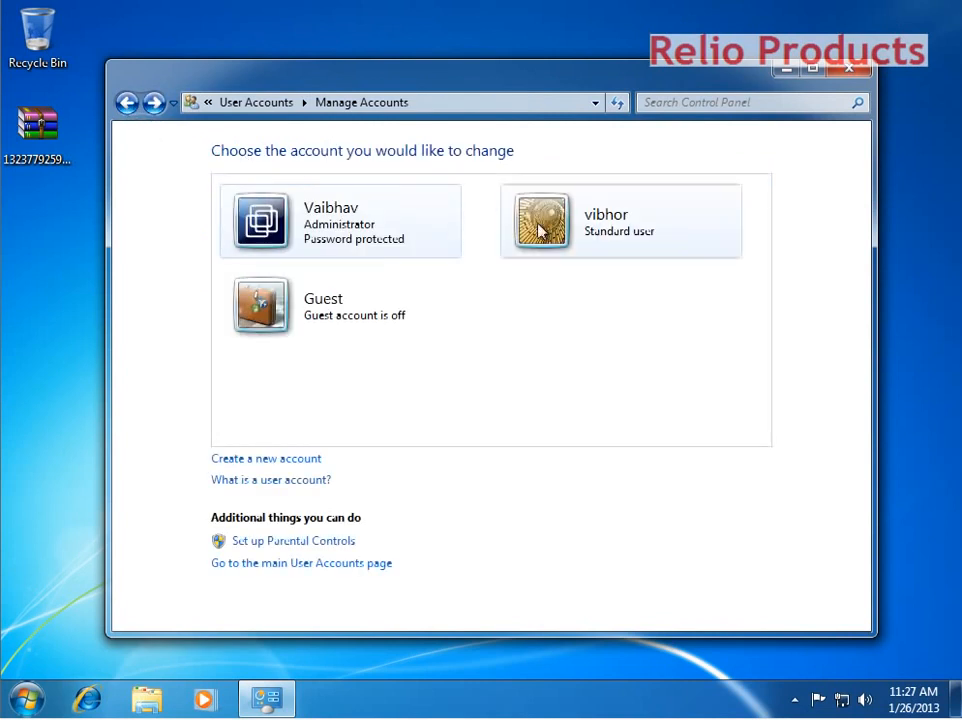
pyautogui.click(620, 218)
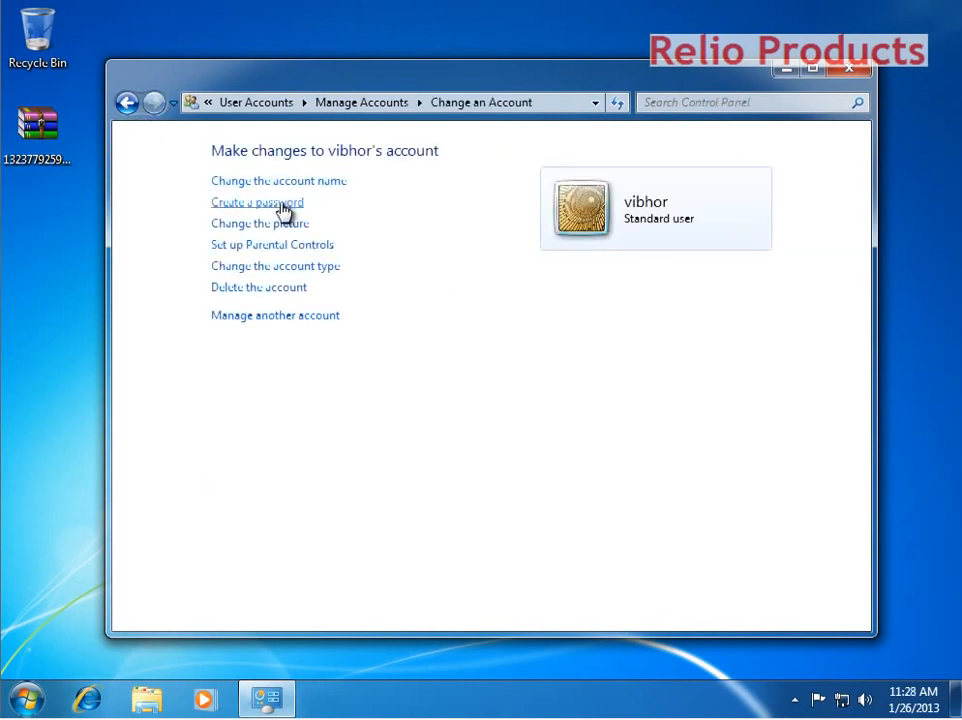
# Create and confirm a password for the vibhor account so it is password protected.
pyautogui.click(256, 202)
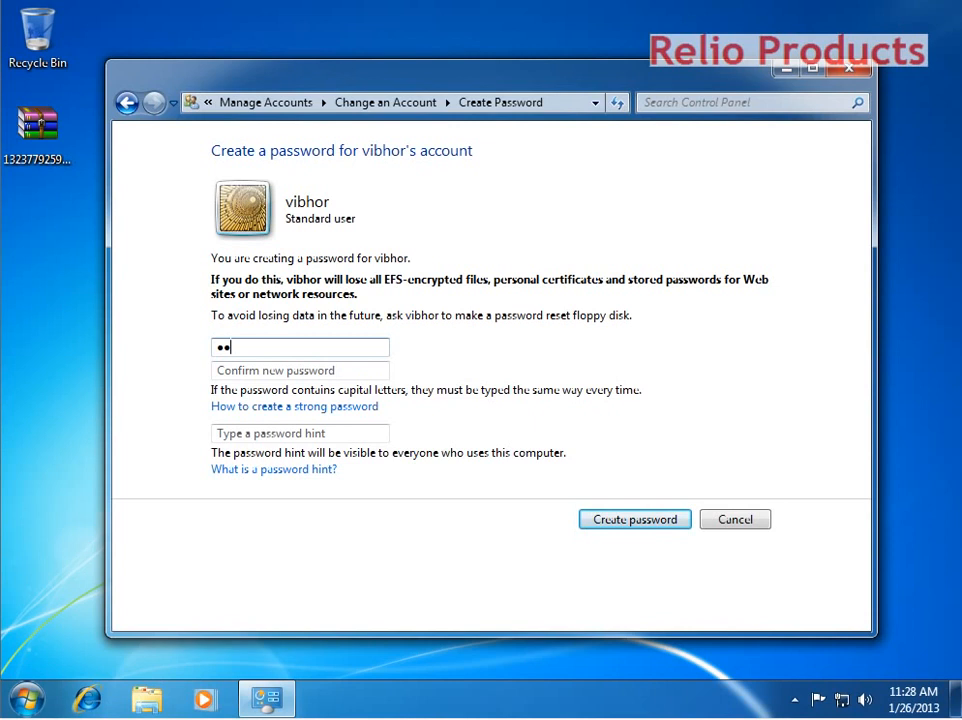
pyautogui.write('••')
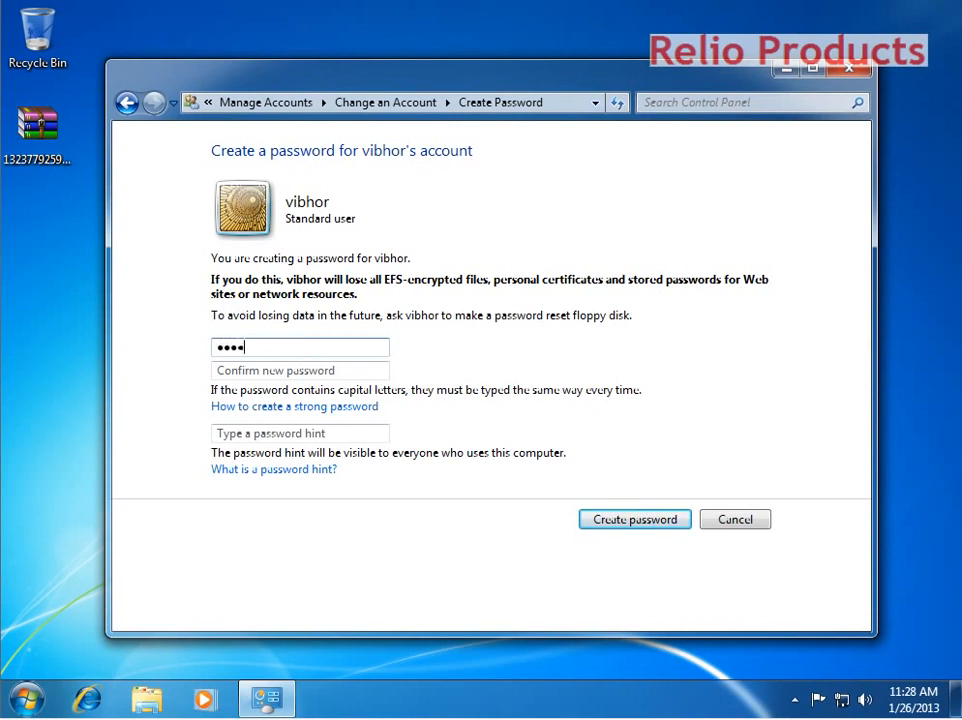
pyautogui.write('••••')
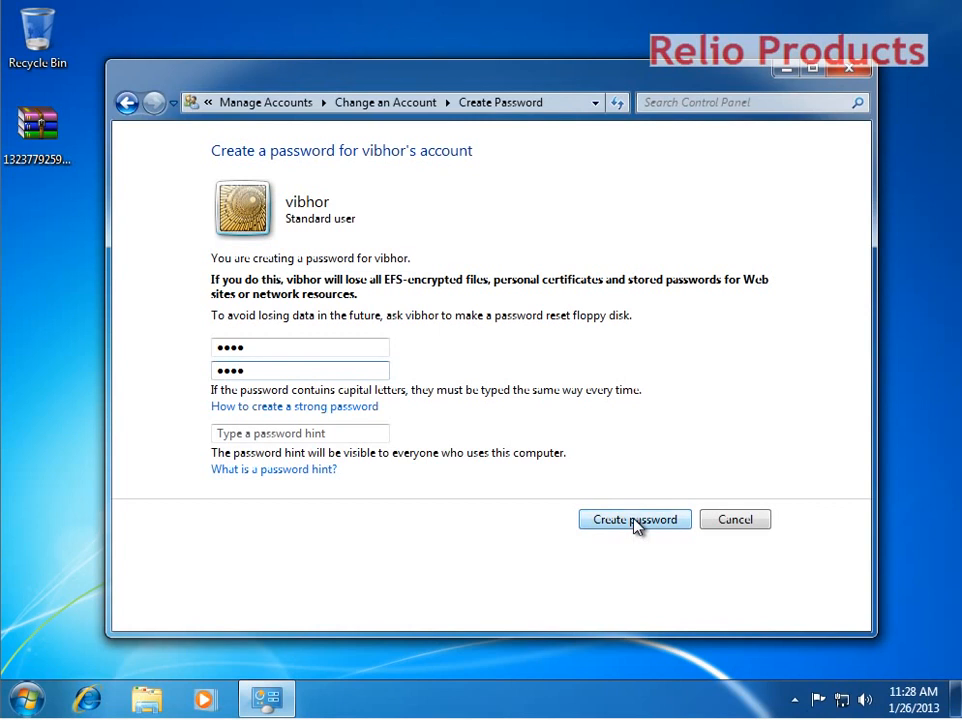
pyautogui.click(634, 520)
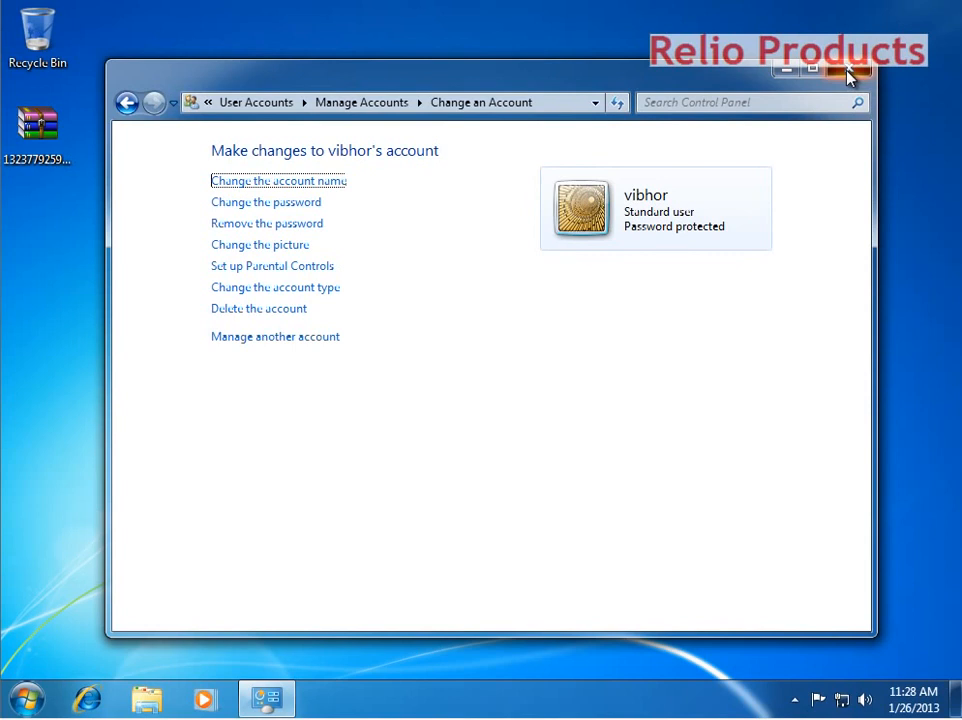
# Reach the Remote tab of System Properties via Computer > Properties > Remote settings.
pyautogui.click(852, 76)
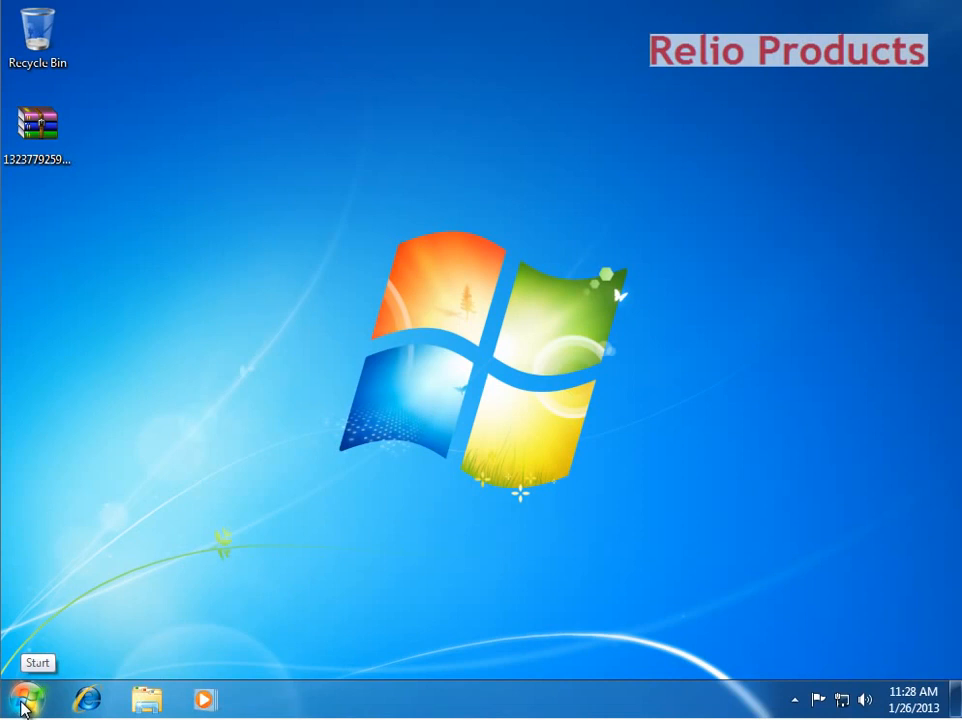
pyautogui.click(20, 696)
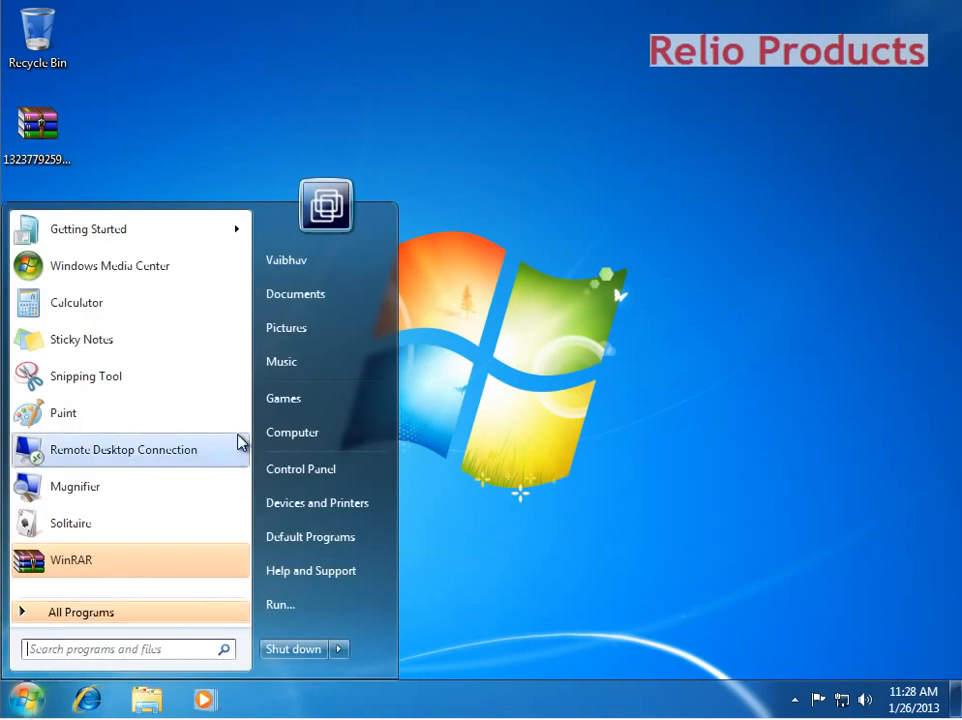
pyautogui.rightClick(292, 432)
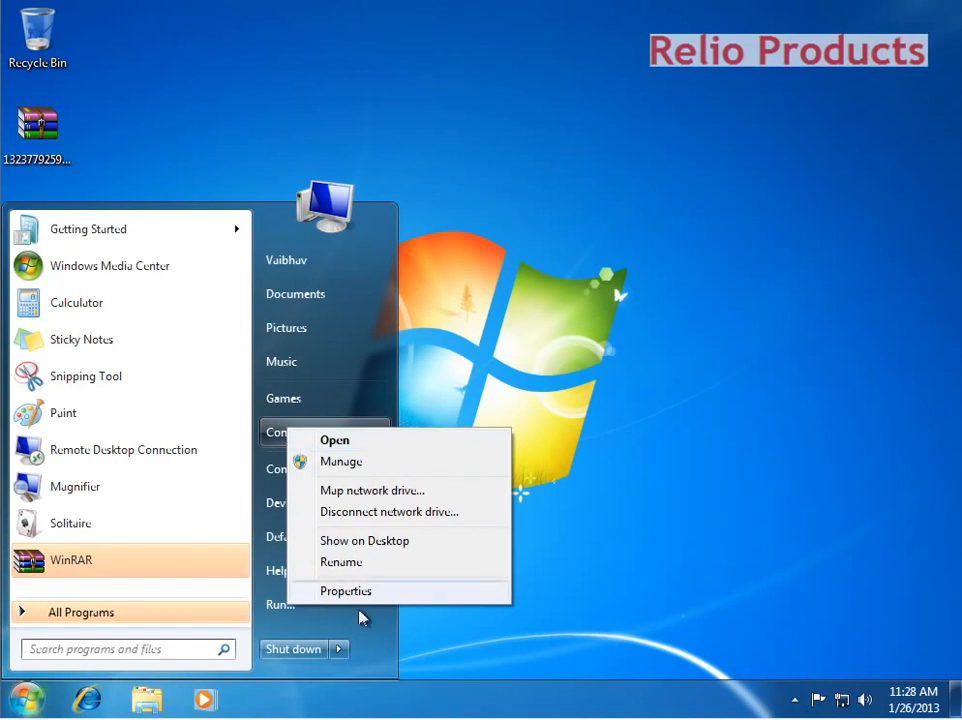
pyautogui.click(344, 592)
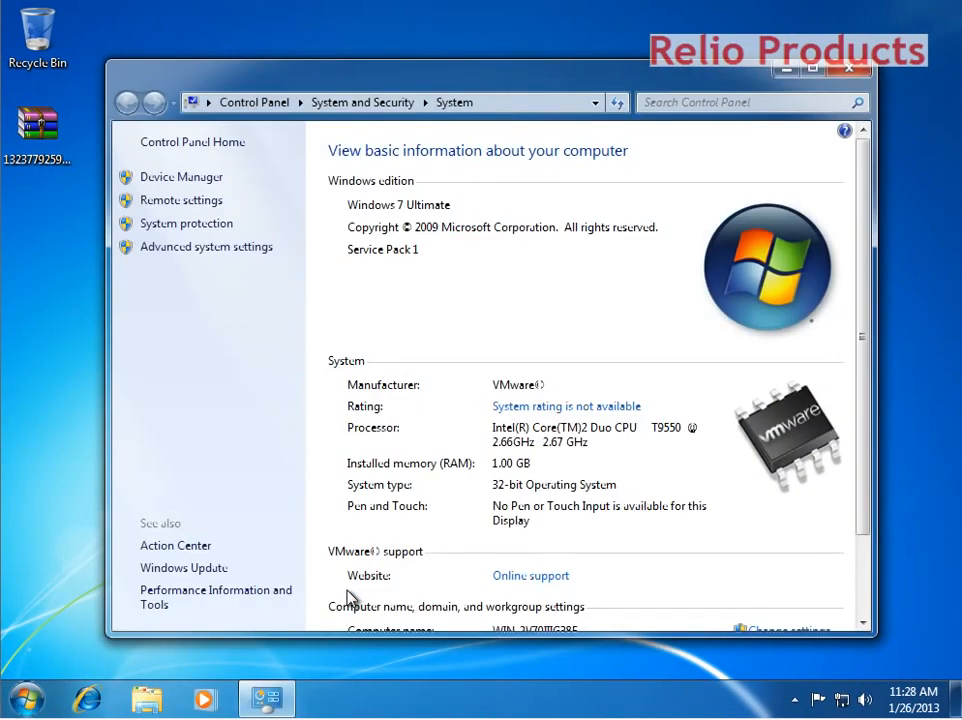
pyautogui.moveTo(184, 200)
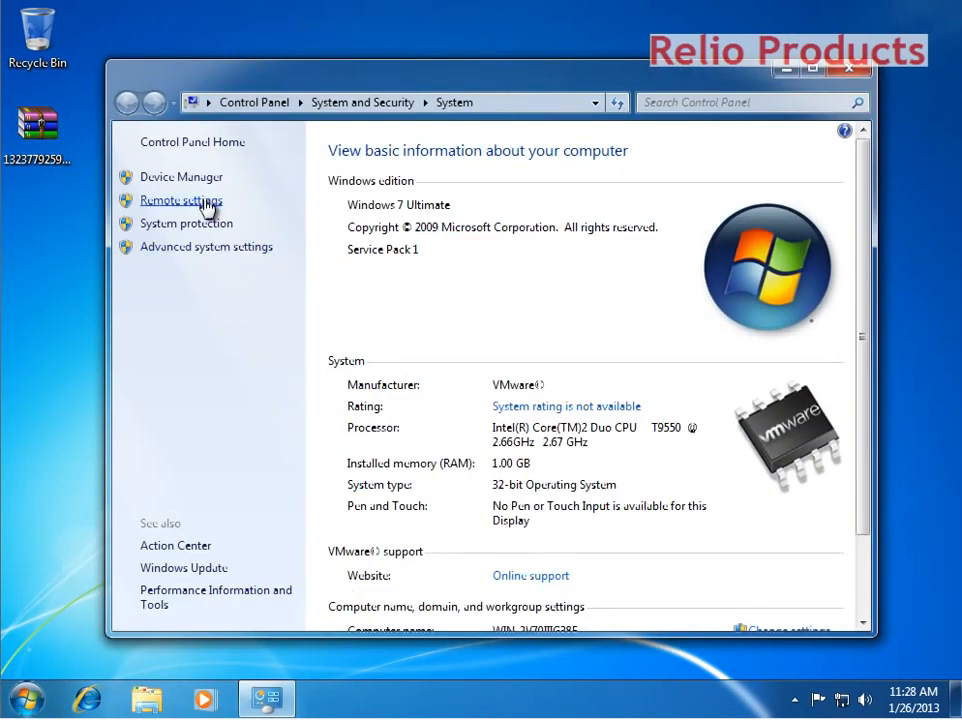
pyautogui.click(182, 200)
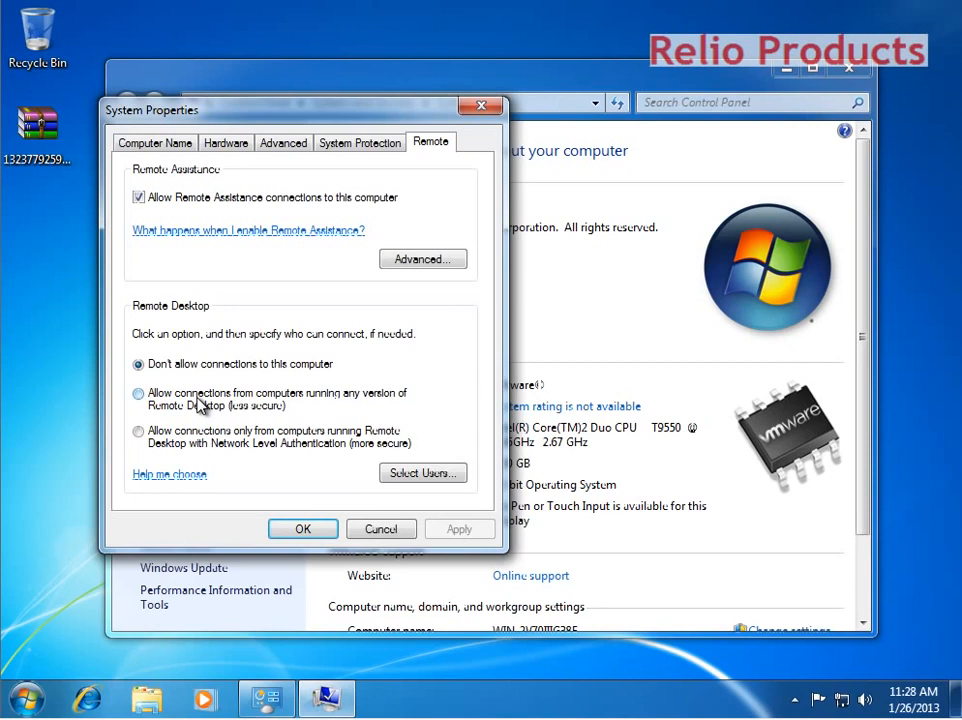
# Allow connections from computers running any Remote Desktop version and start adding a user.
pyautogui.click(140, 392)
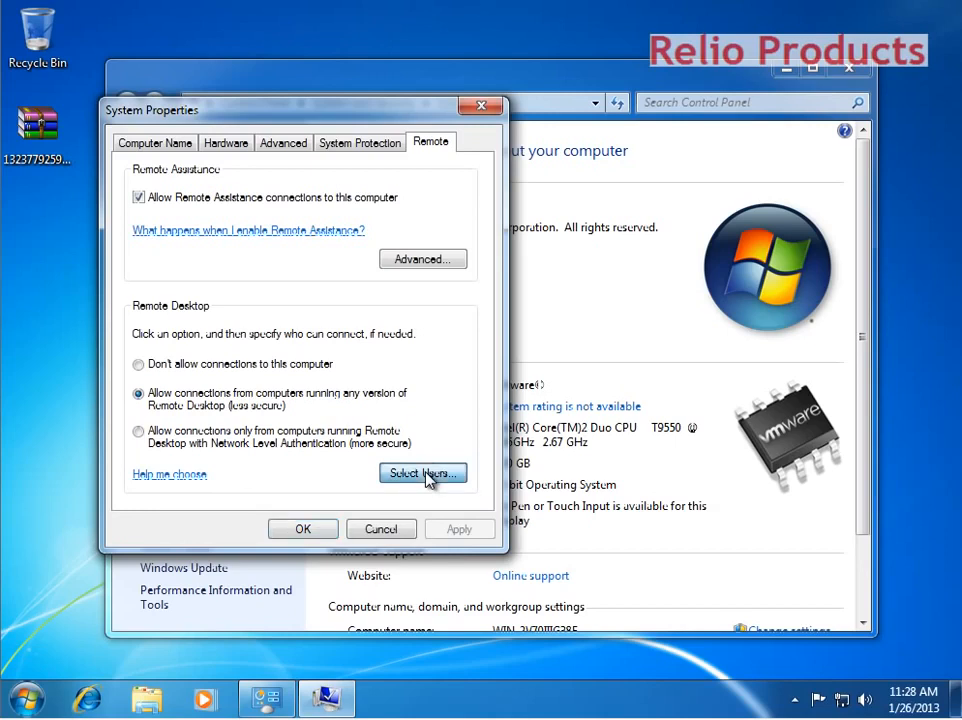
pyautogui.click(422, 472)
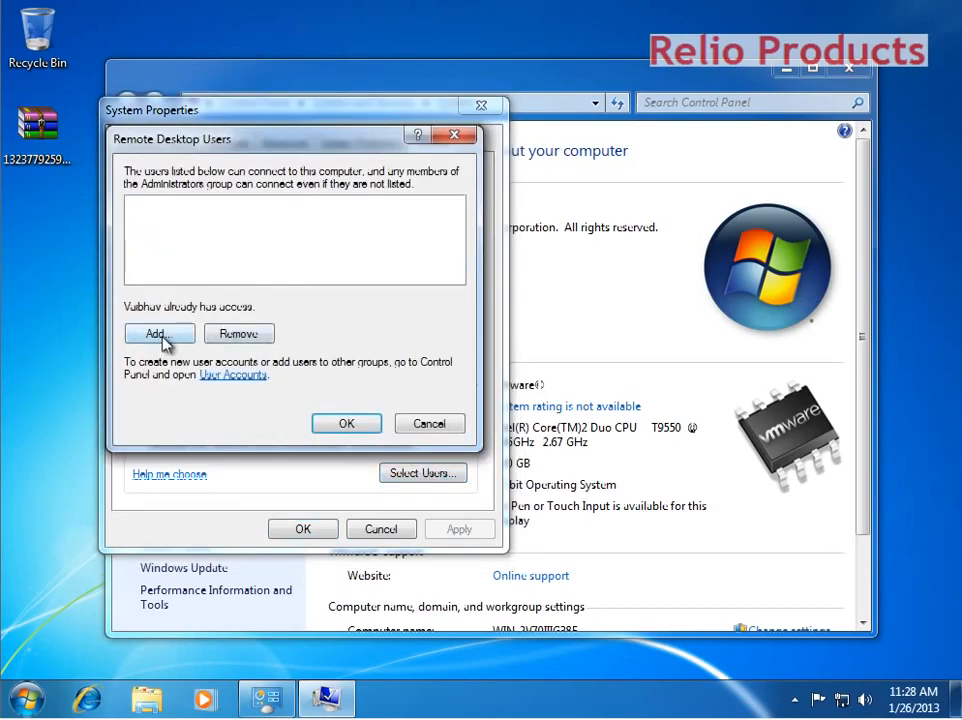
pyautogui.click(160, 332)
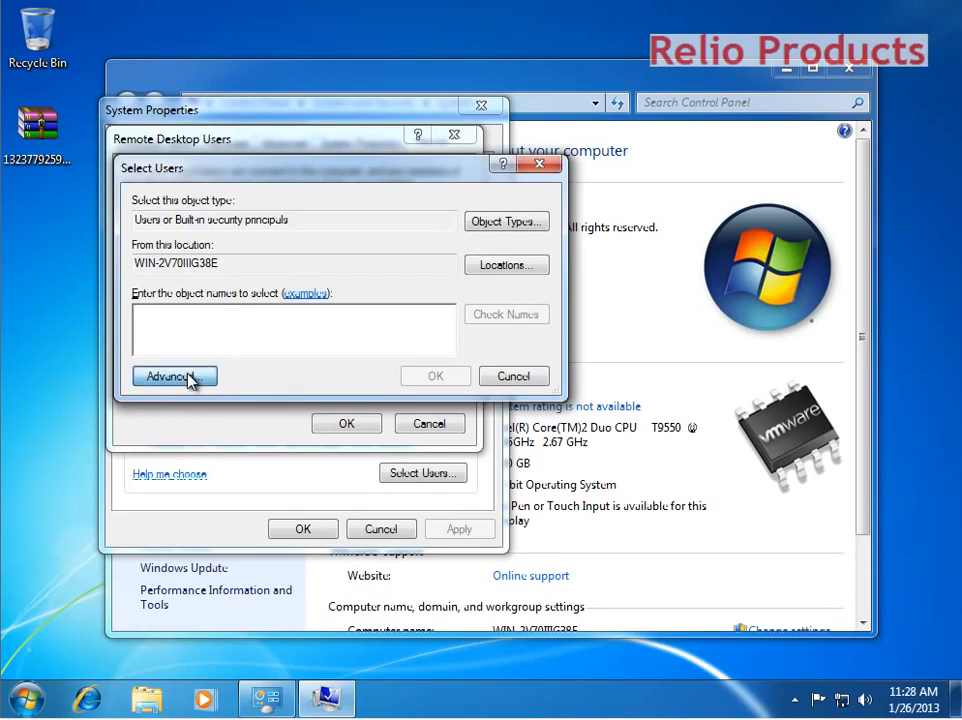
pyautogui.click(168, 376)
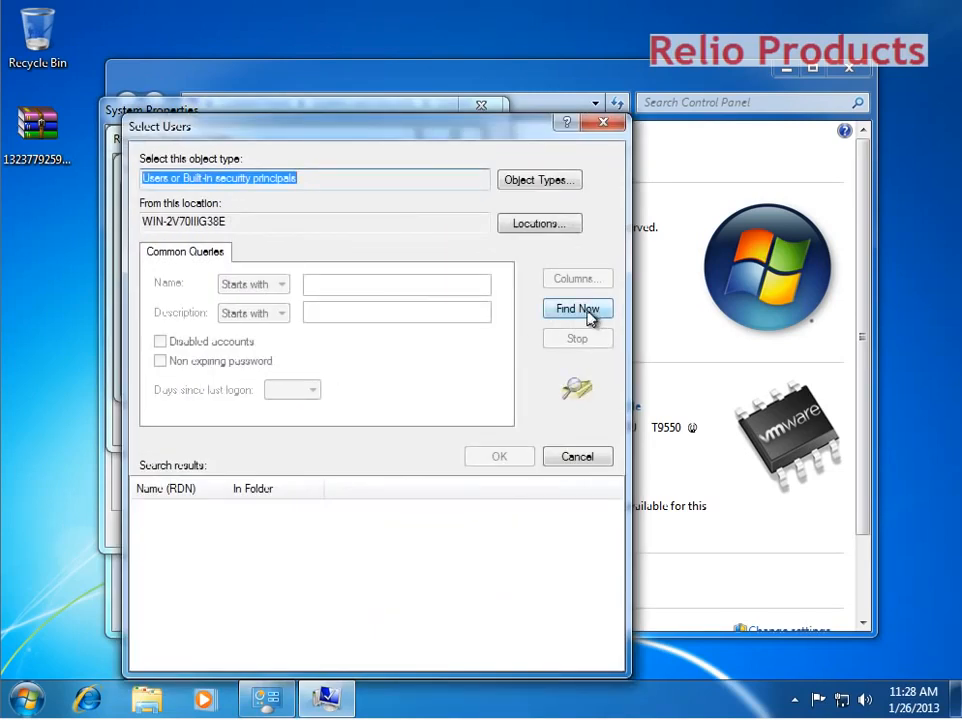
# Find the vibhor account, add it to the Remote Desktop users, and save the settings.
pyautogui.click(576, 308)
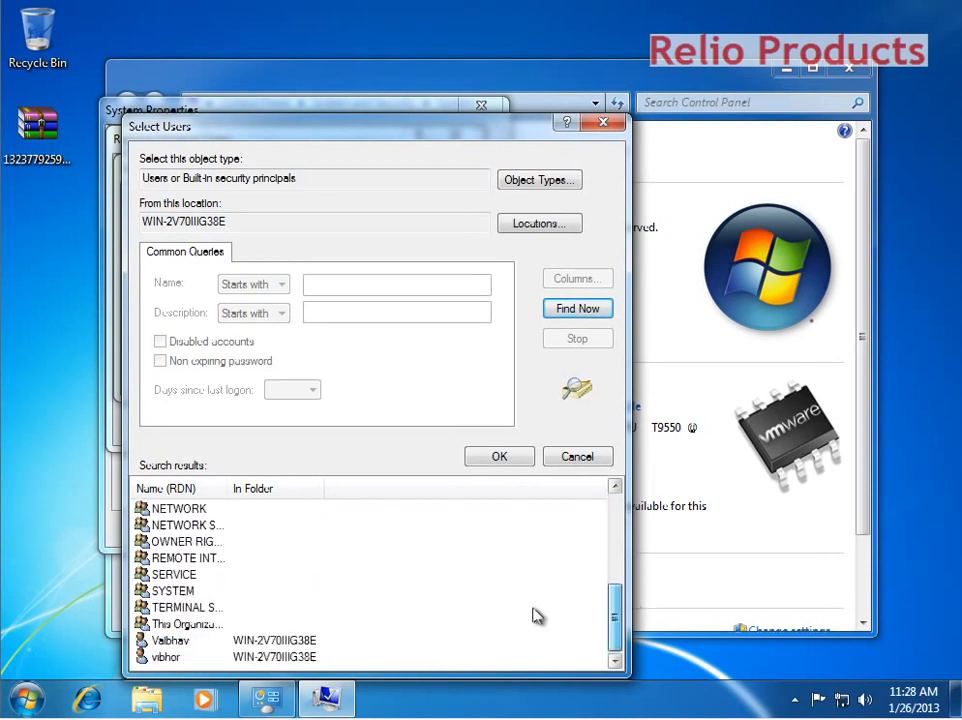
pyautogui.click(164, 656)
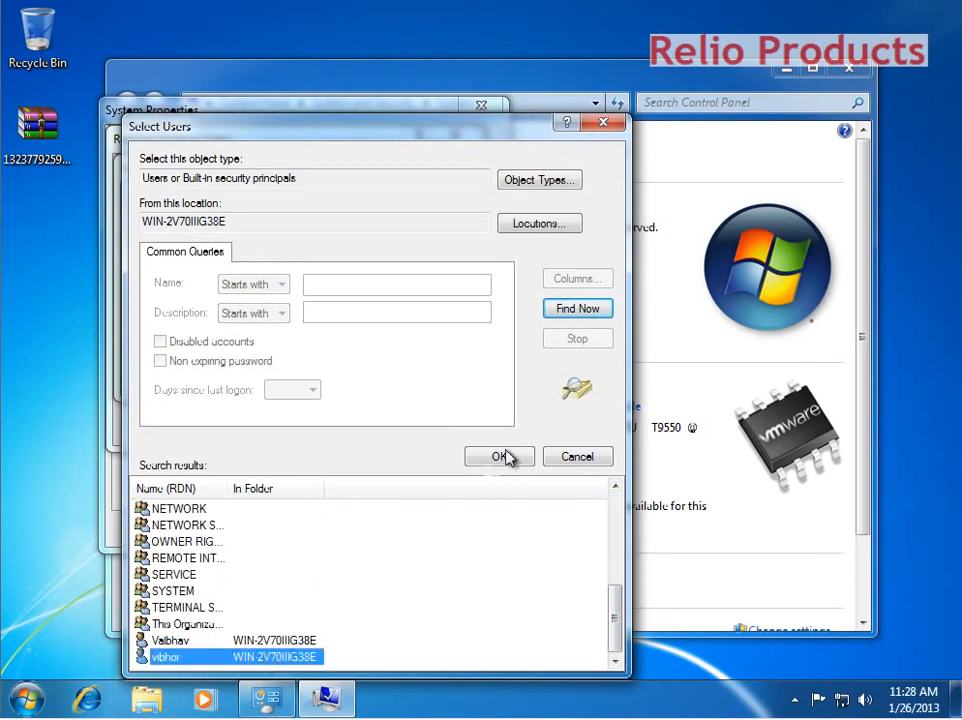
pyautogui.click(500, 456)
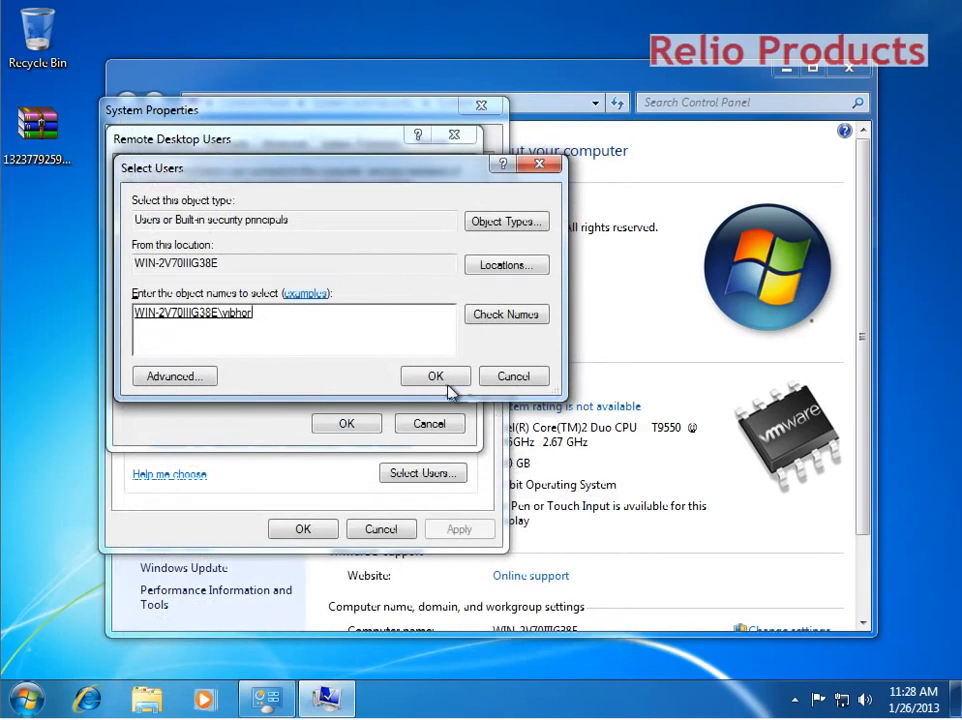
pyautogui.click(436, 376)
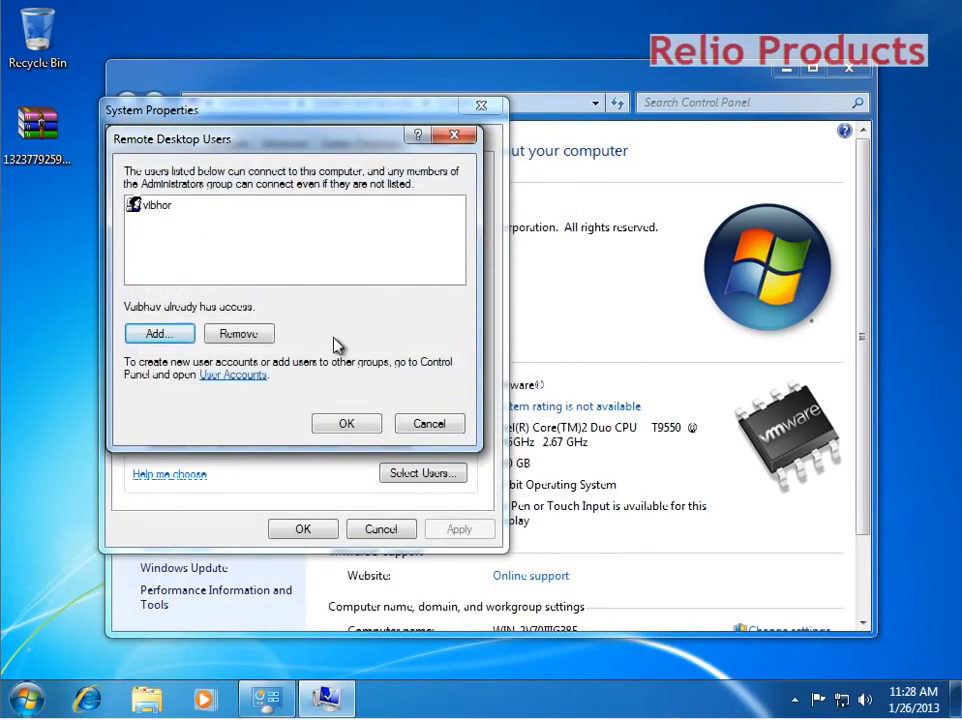
pyautogui.click(346, 424)
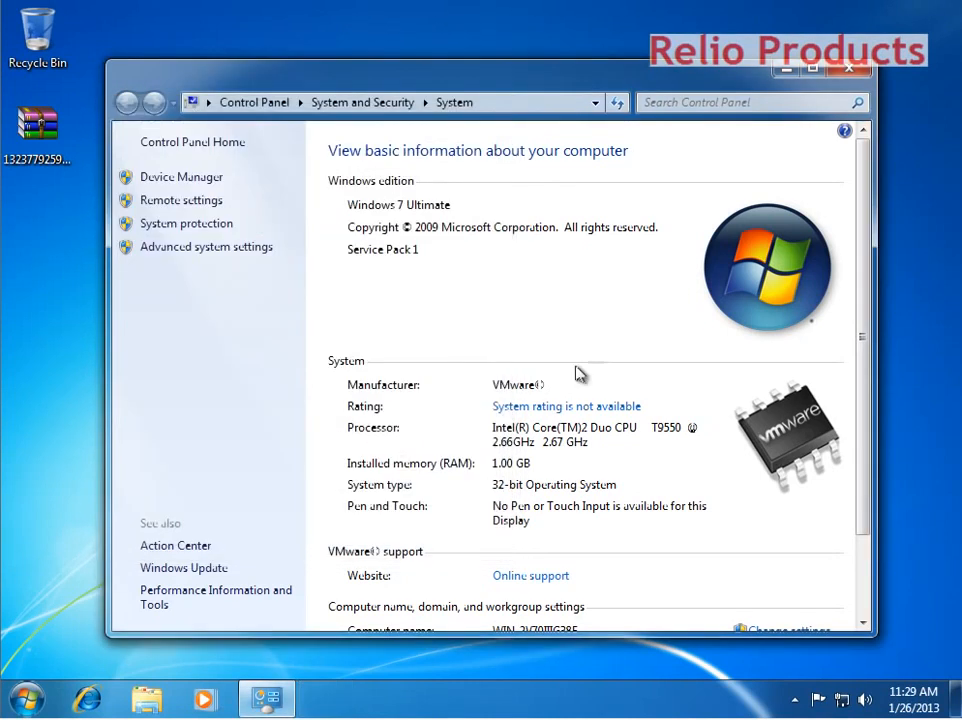
pyautogui.moveTo(624, 468)
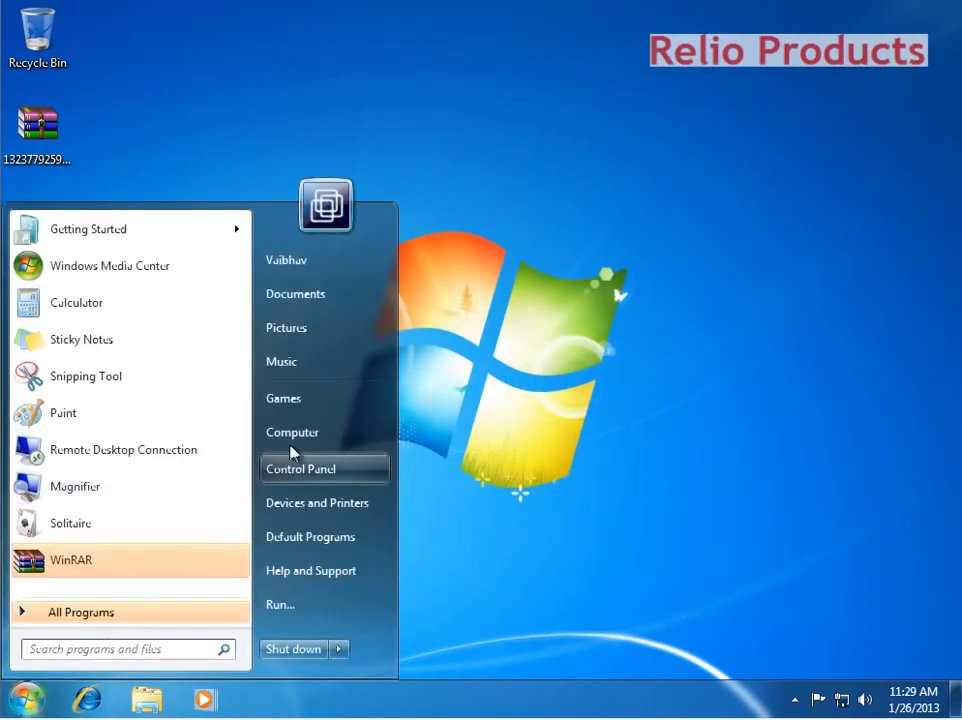
# Reopen the System information window from Computer > Properties, maximize it, then close it.
pyautogui.rightClick(292, 432)
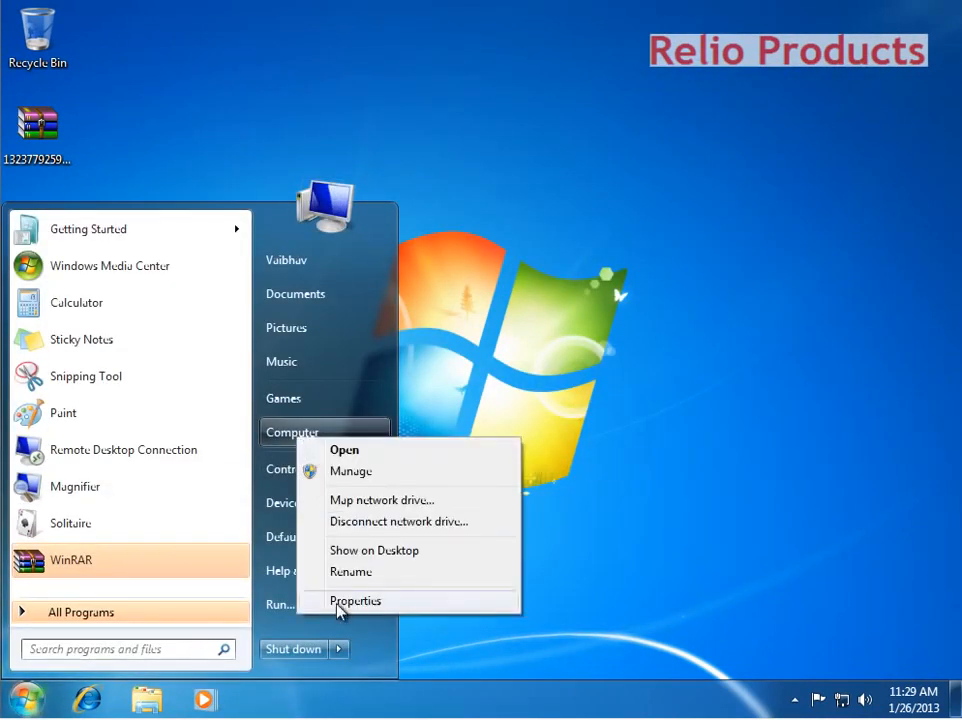
pyautogui.click(356, 600)
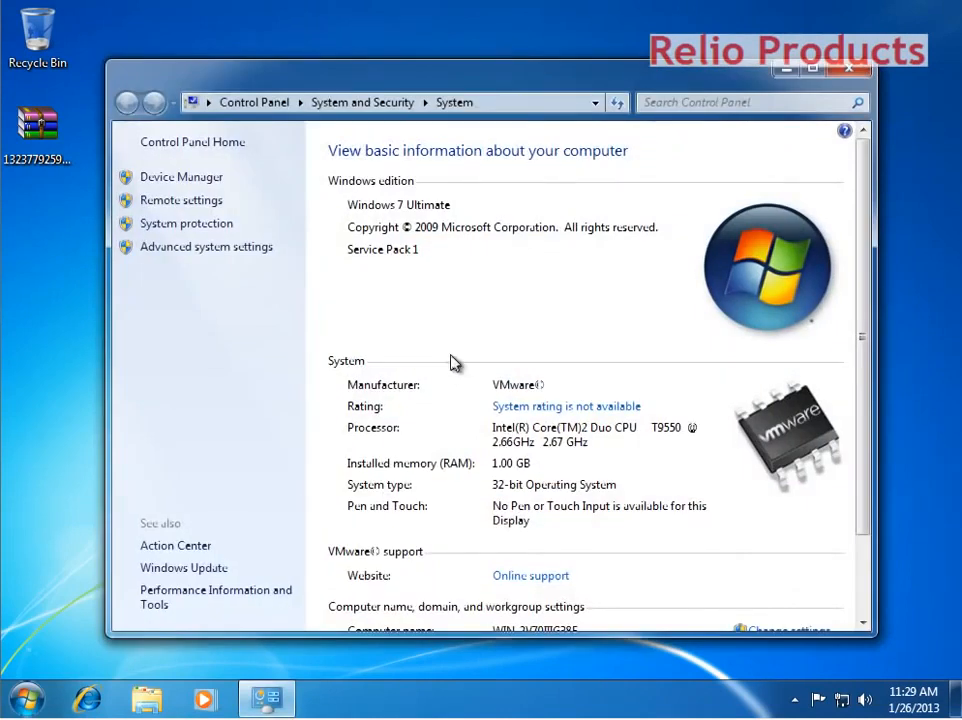
pyautogui.click(812, 68)
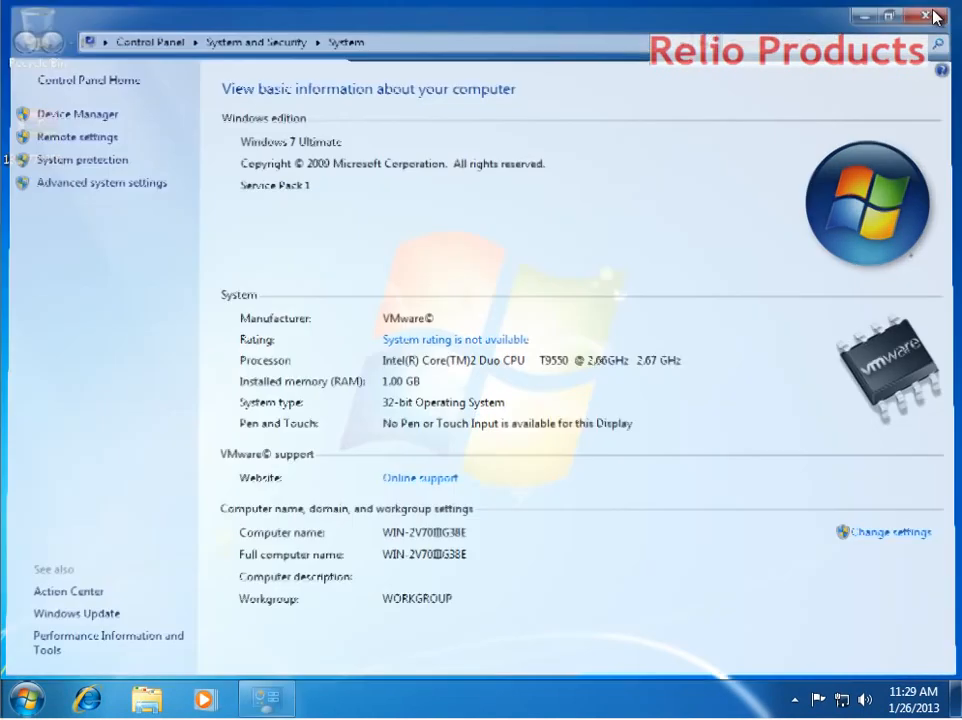
pyautogui.click(932, 16)
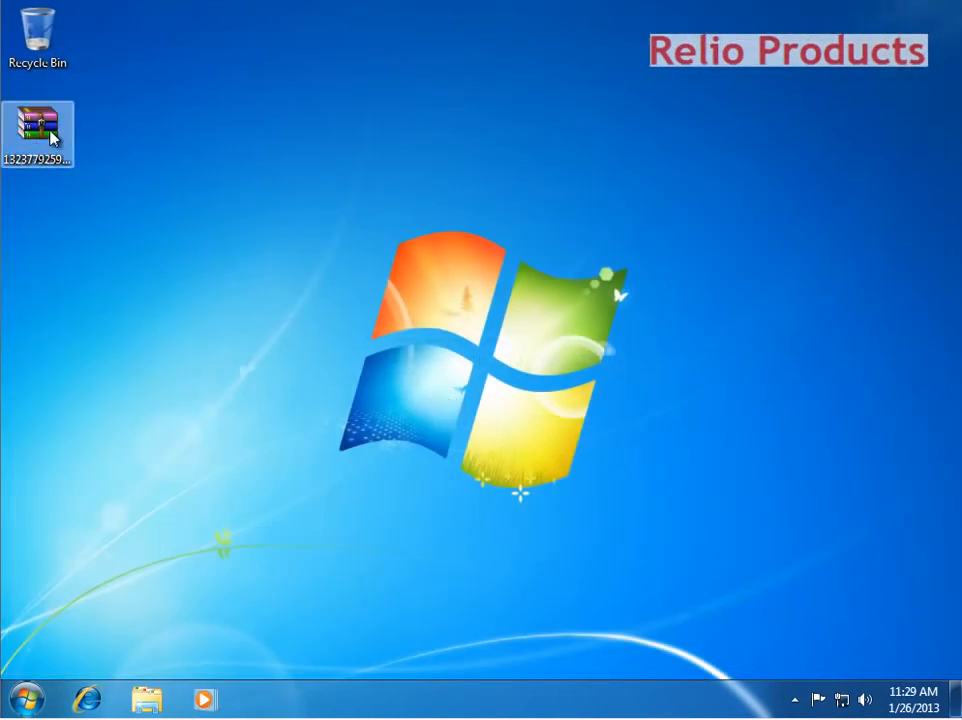
# Extract the pc splitter archive into its own folder and enter its Setup folder with the autorun installer selected.
pyautogui.click(38, 130)
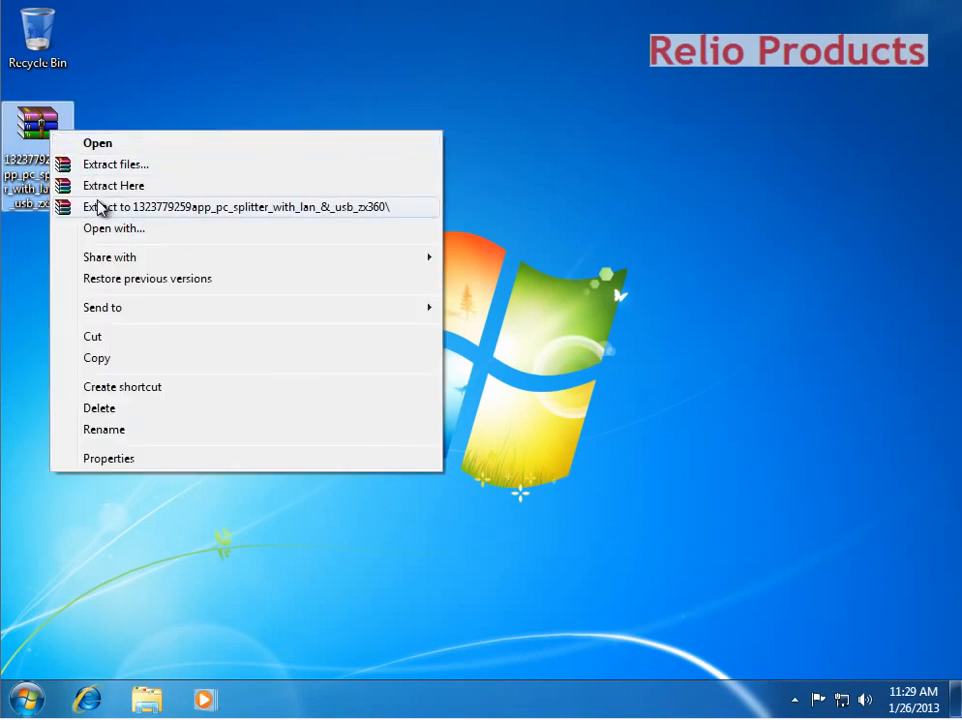
pyautogui.click(248, 206)
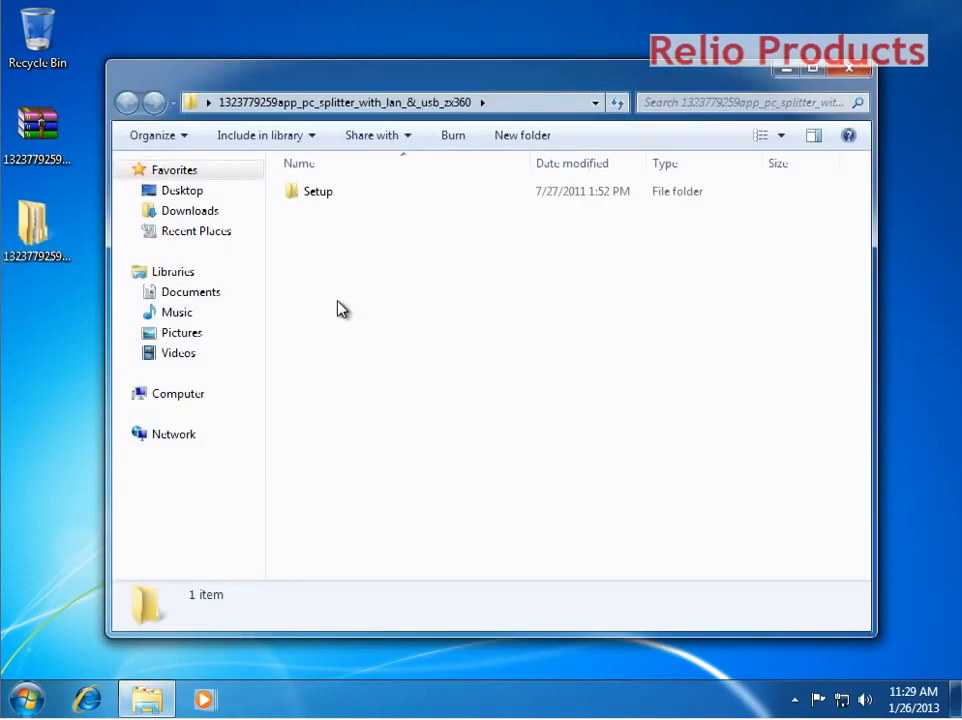
pyautogui.moveTo(342, 296)
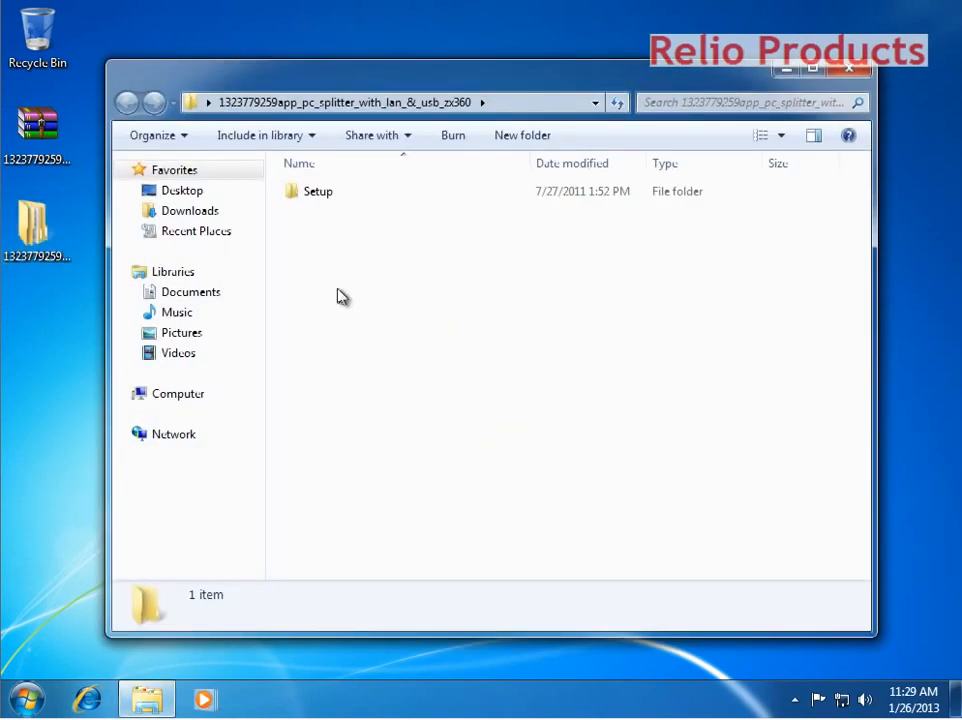
pyautogui.doubleClick(318, 192)
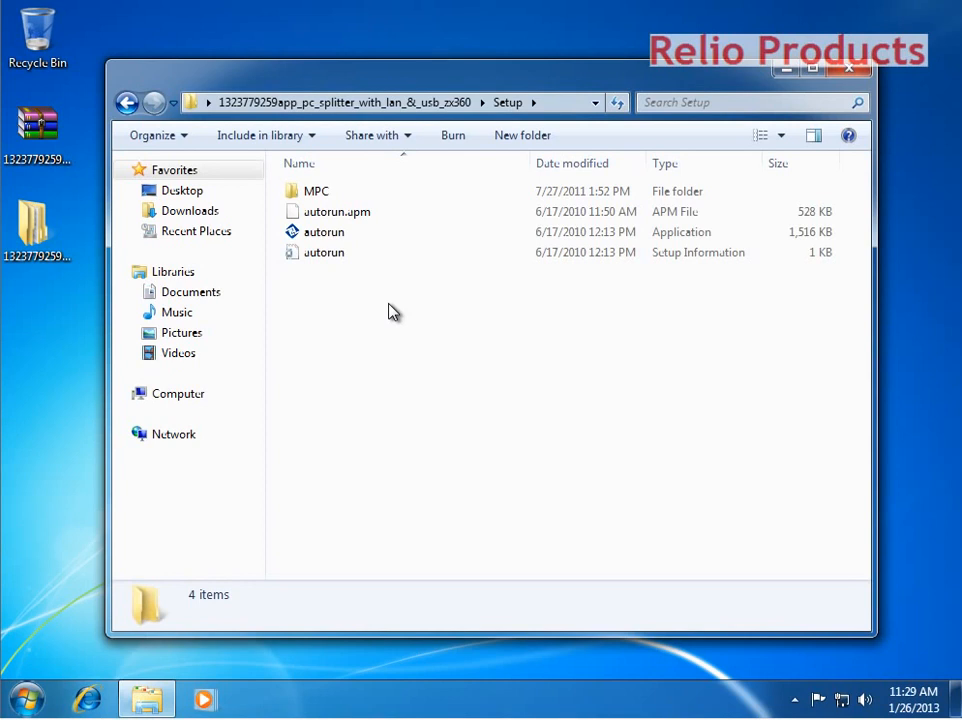
pyautogui.click(320, 252)
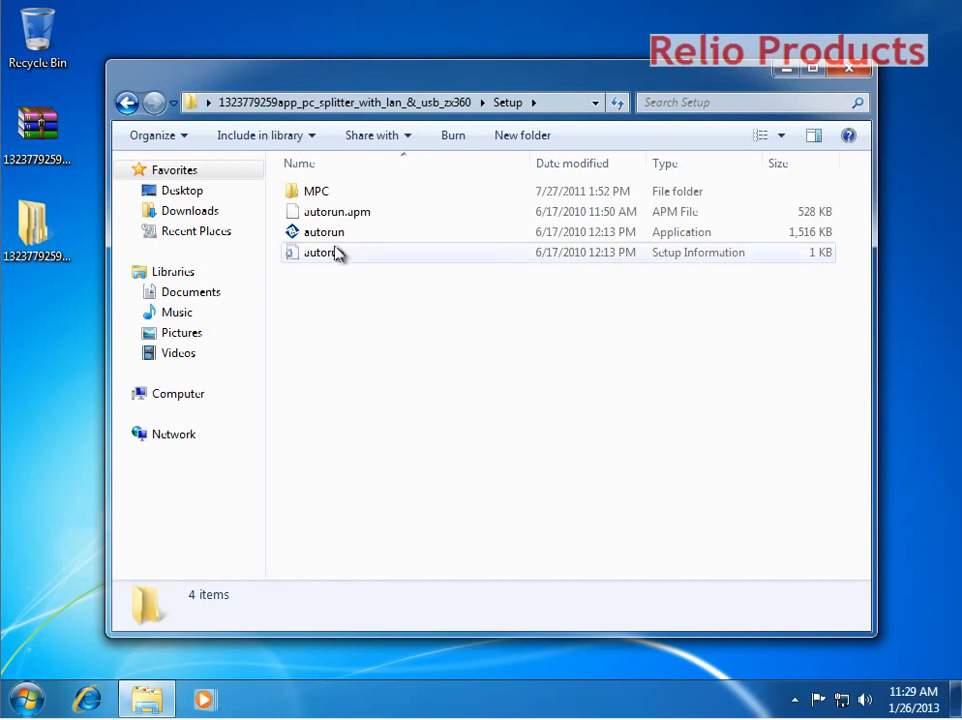
# Run the autorun installer as administrator and approve the UAC prompt.
pyautogui.rightClick(324, 232)
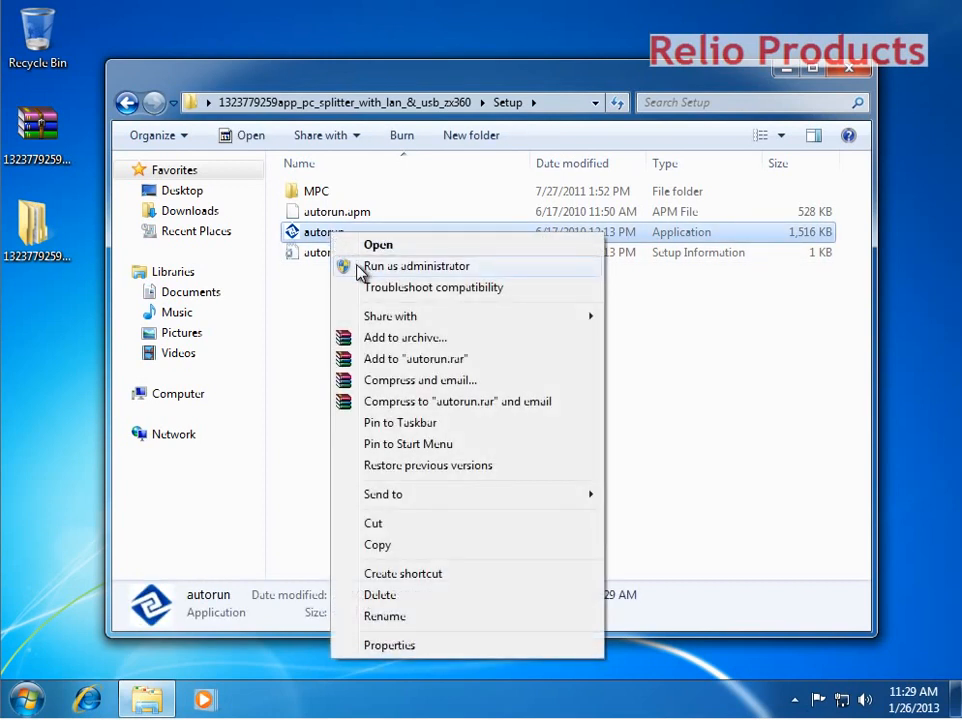
pyautogui.click(416, 264)
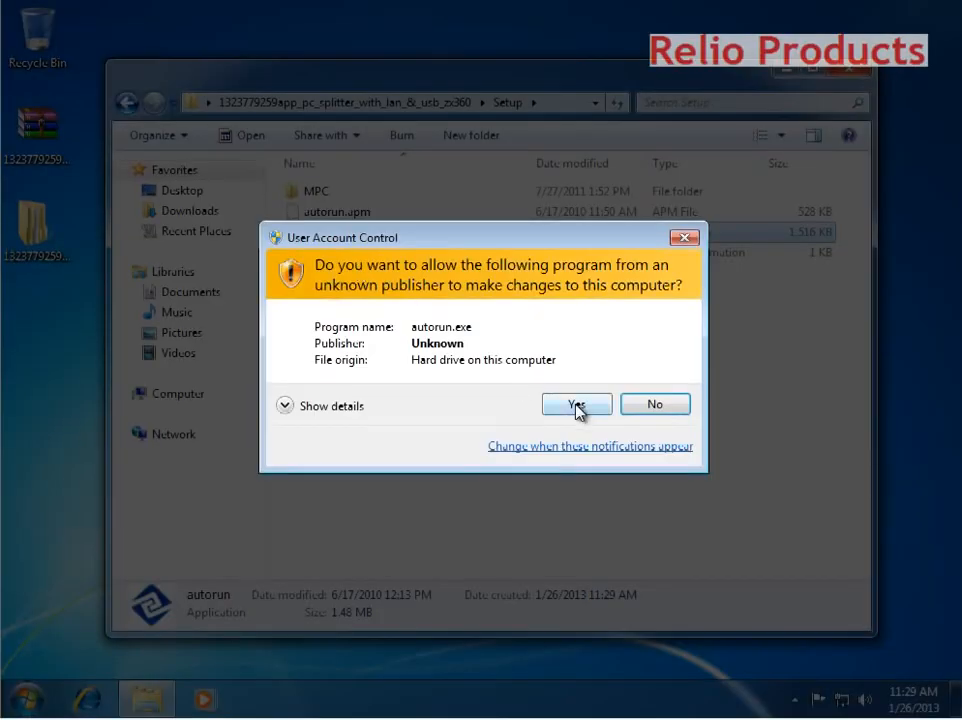
pyautogui.click(576, 404)
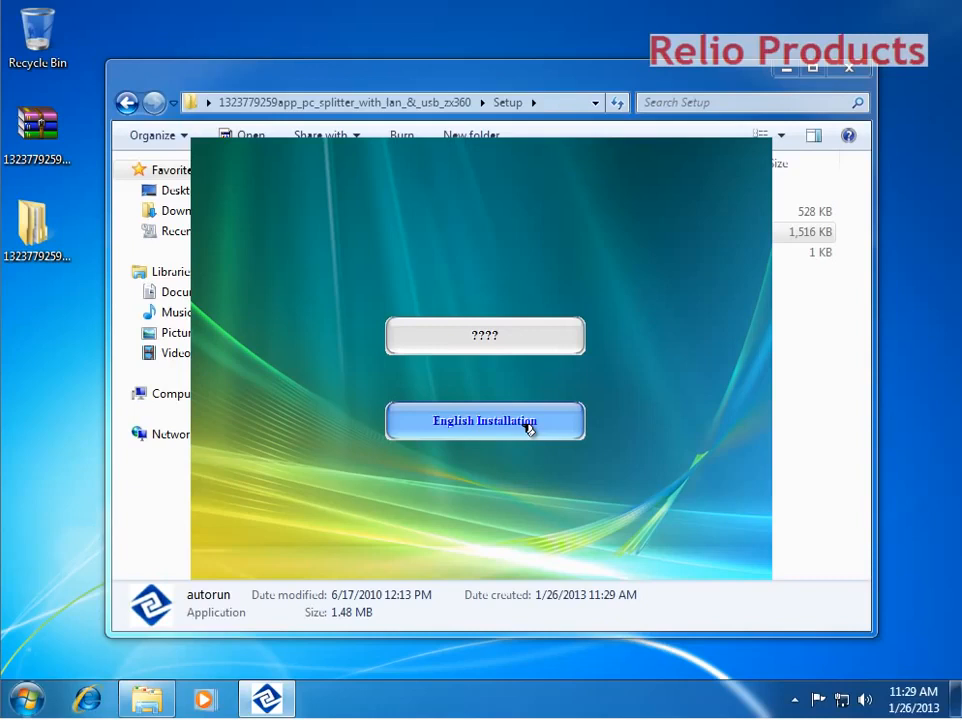
# Choose the English installation, accept the license, and install to the default folder.
pyautogui.click(484, 420)
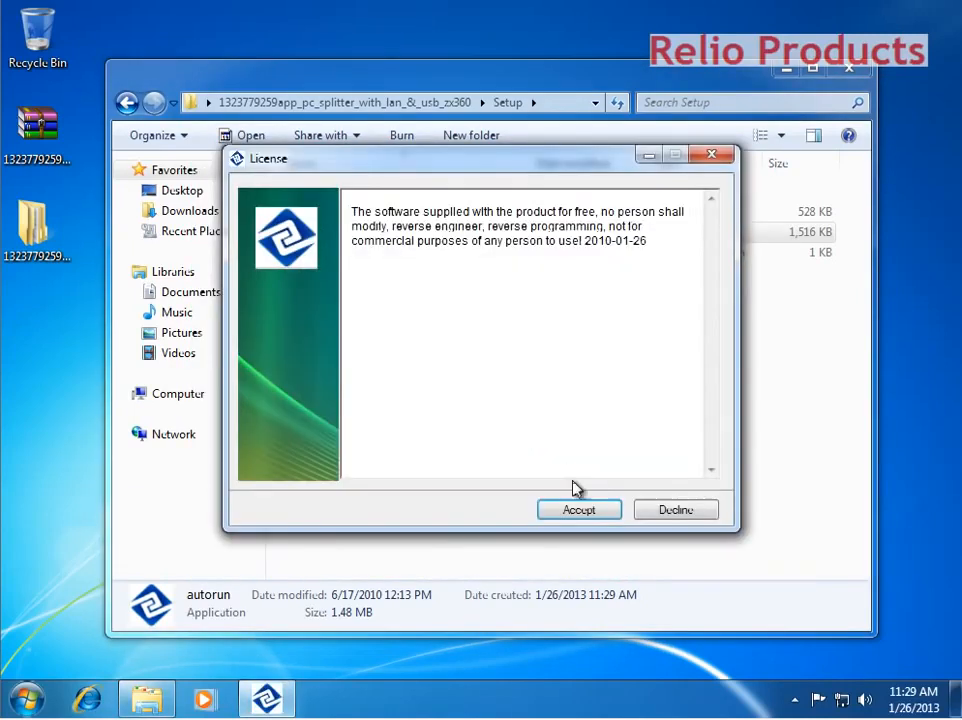
pyautogui.click(578, 510)
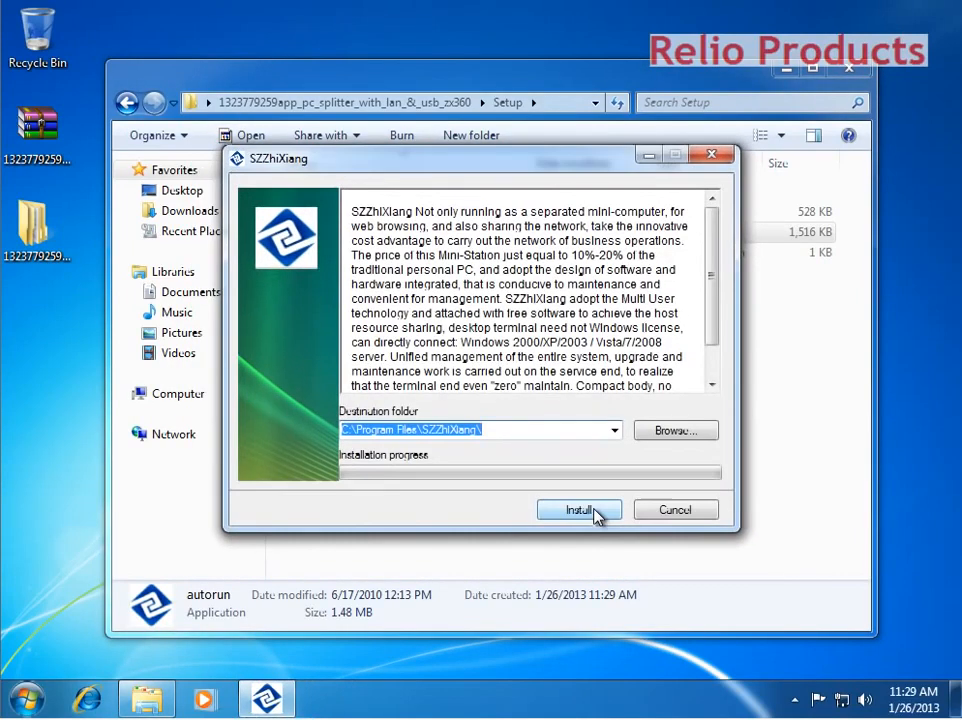
pyautogui.click(578, 510)
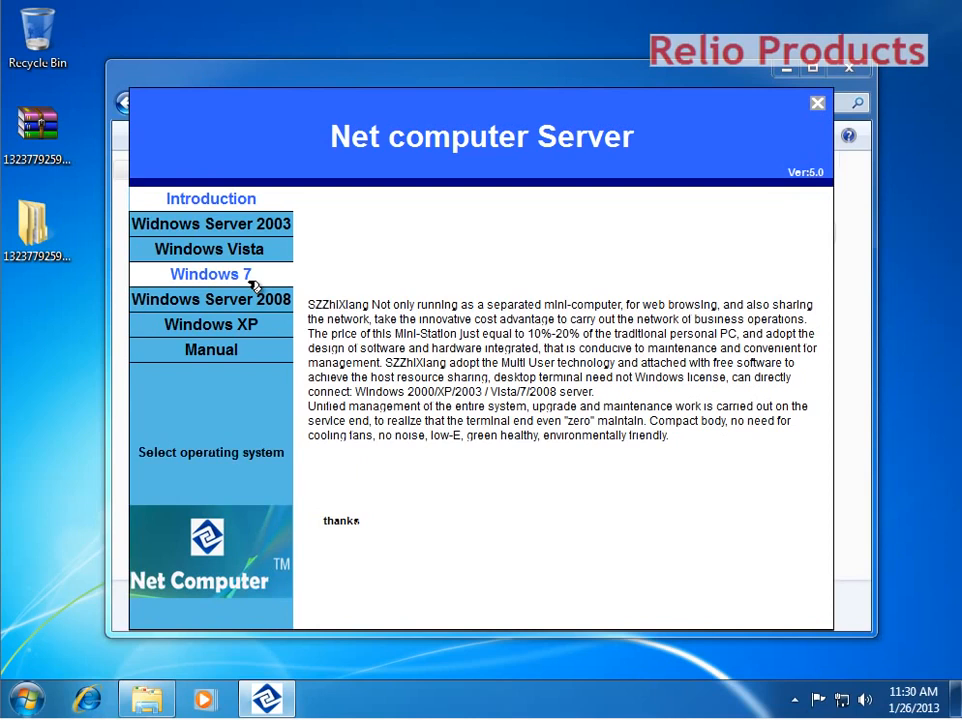
# Select Windows 7 in Net computer Server and run its Setup(X86).
pyautogui.click(210, 272)
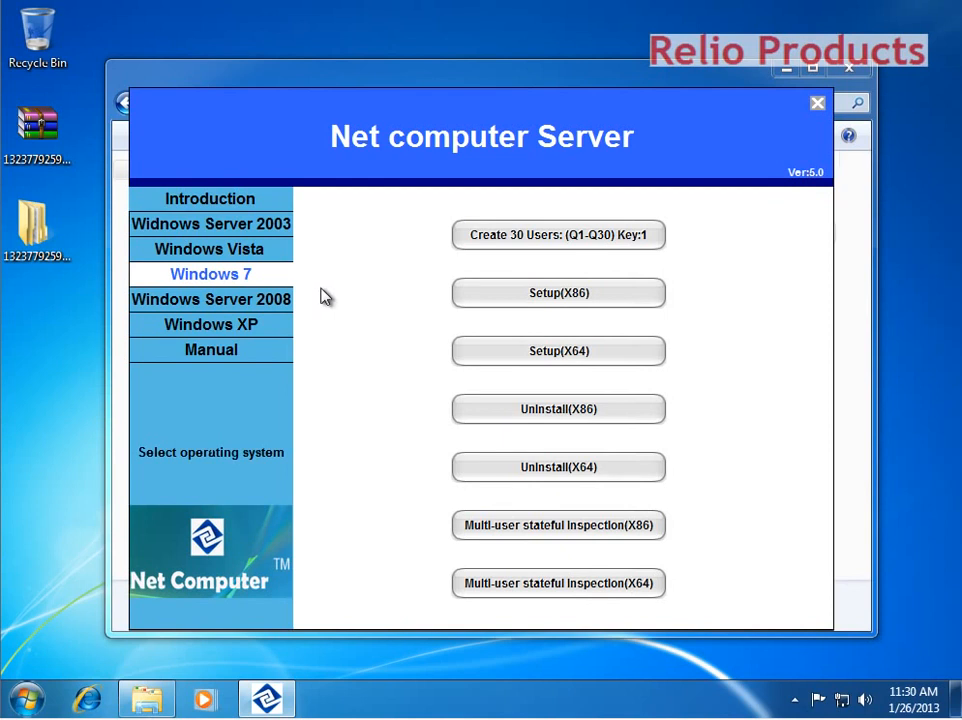
pyautogui.moveTo(558, 292)
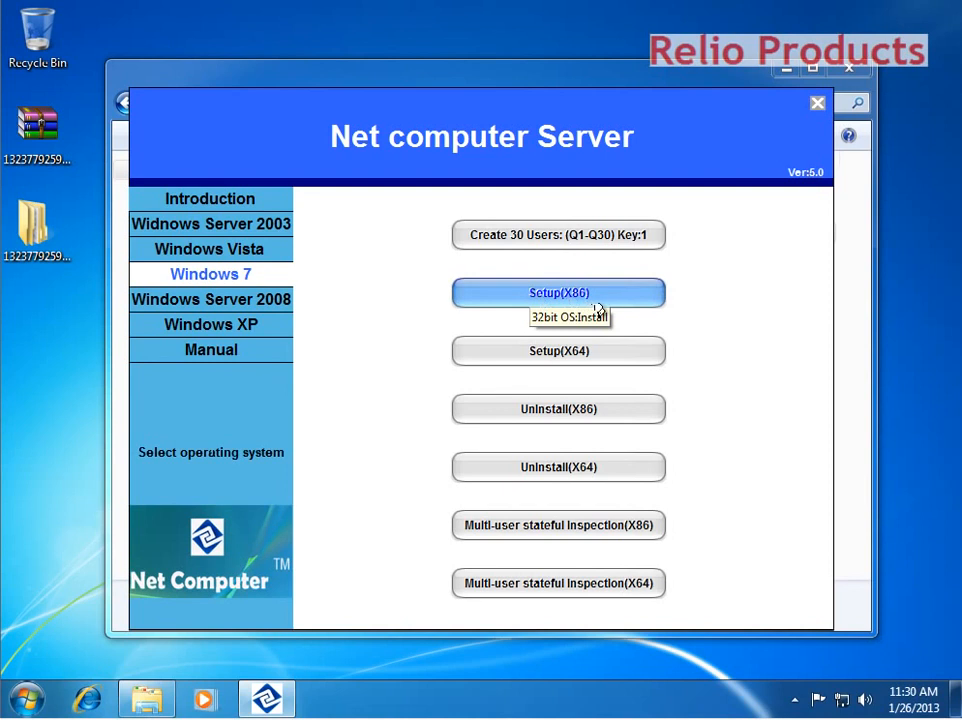
pyautogui.moveTo(558, 352)
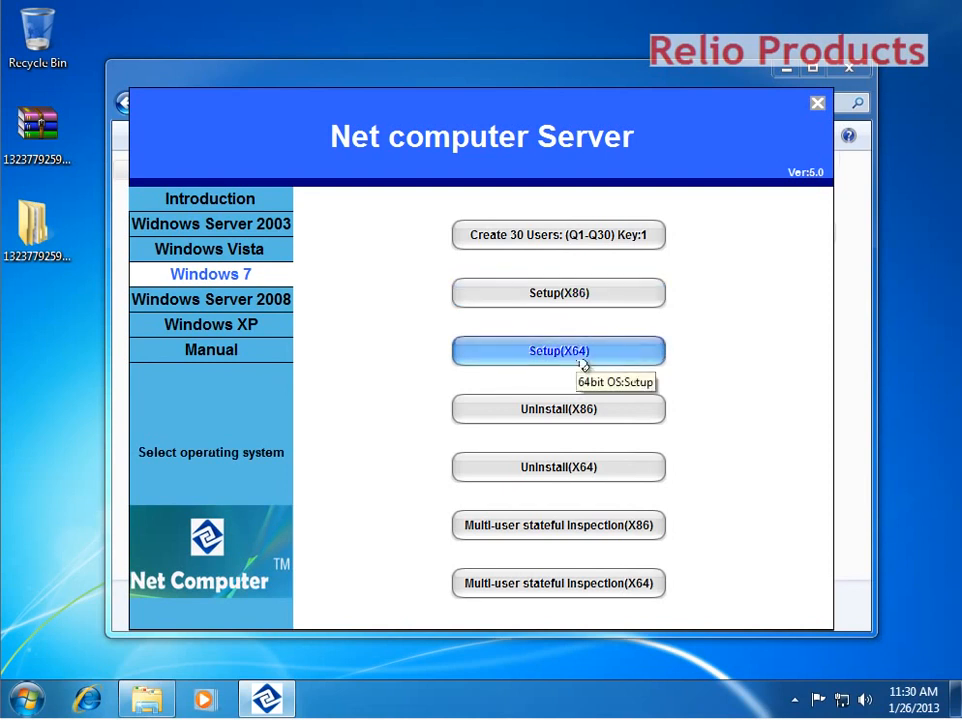
pyautogui.moveTo(558, 292)
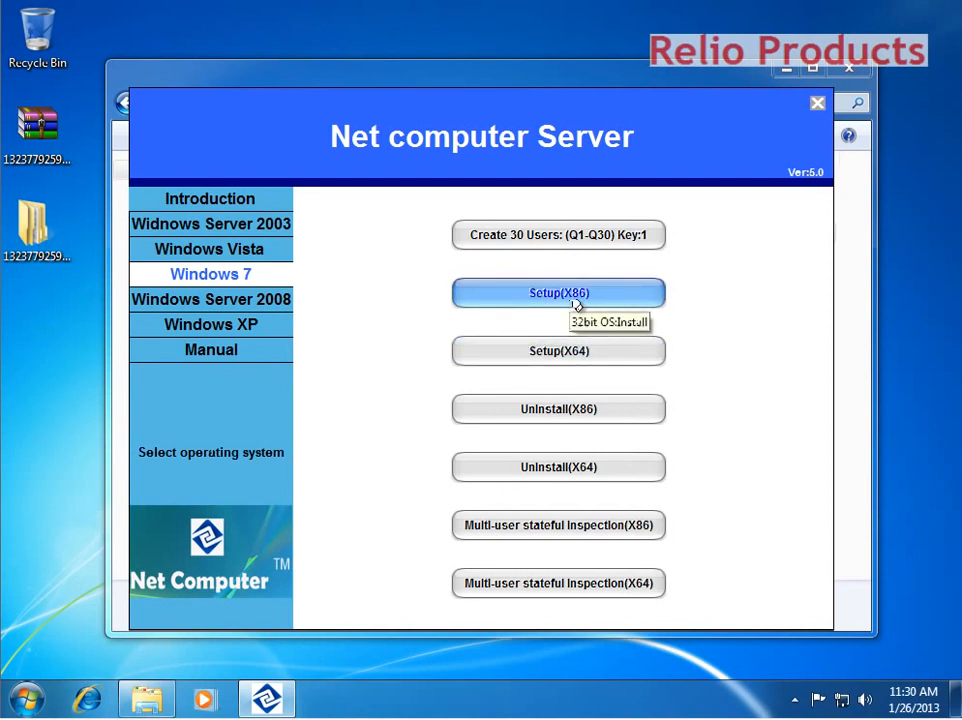
pyautogui.click(558, 292)
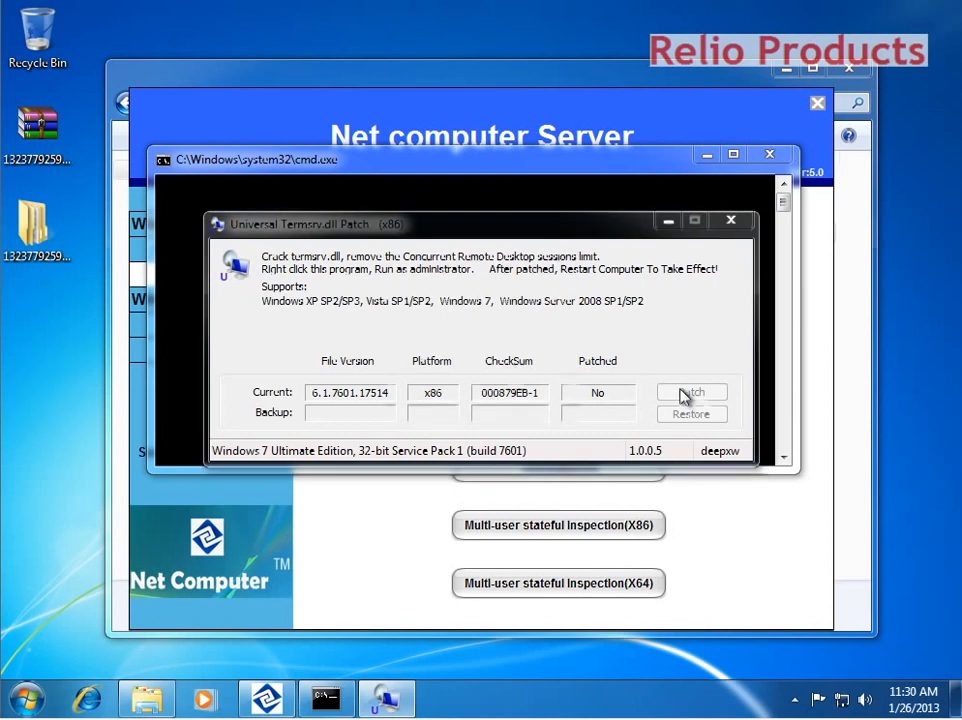
# Patch termsrv.dll to remove the session limit and acknowledge the success message.
pyautogui.click(692, 390)
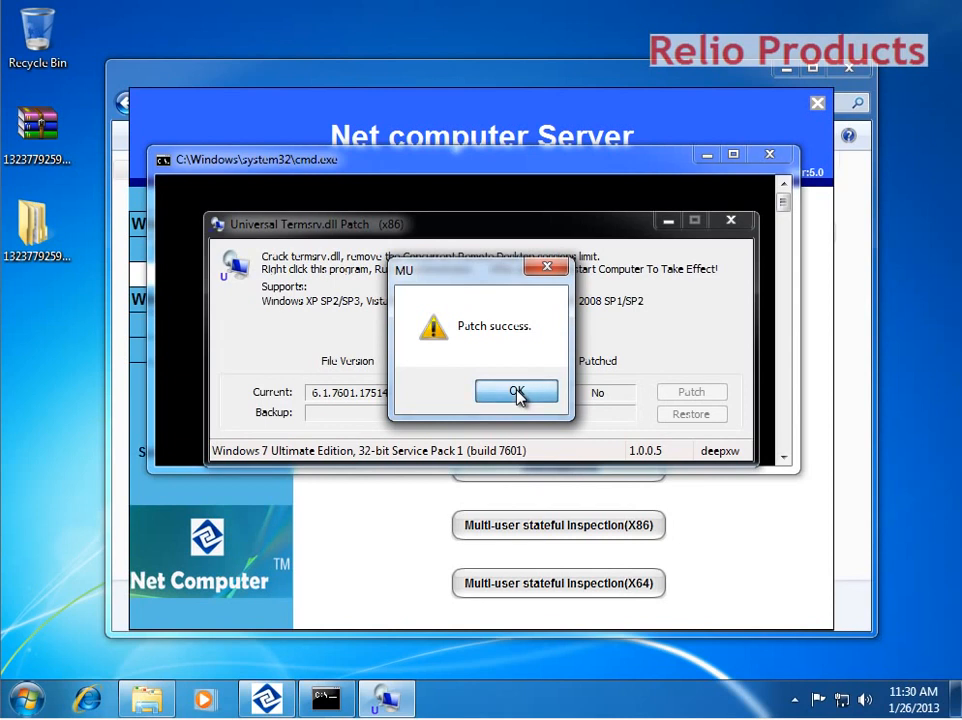
pyautogui.click(516, 390)
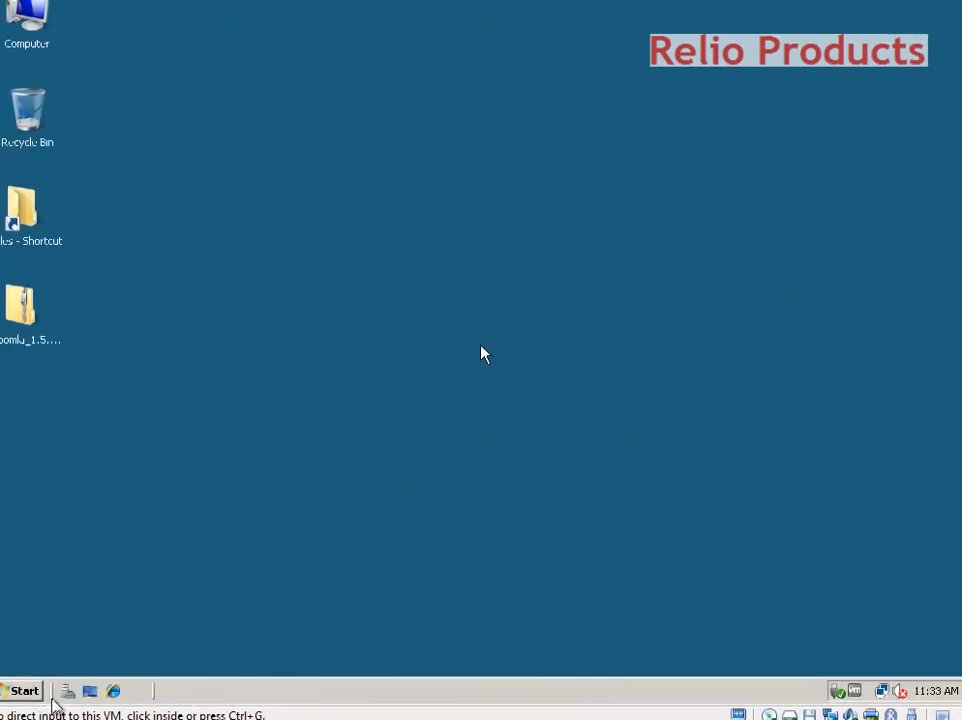
# Launch Remote Desktop Connection and connect to the Windows 7 PC at 192.168.2.2.
pyautogui.click(24, 692)
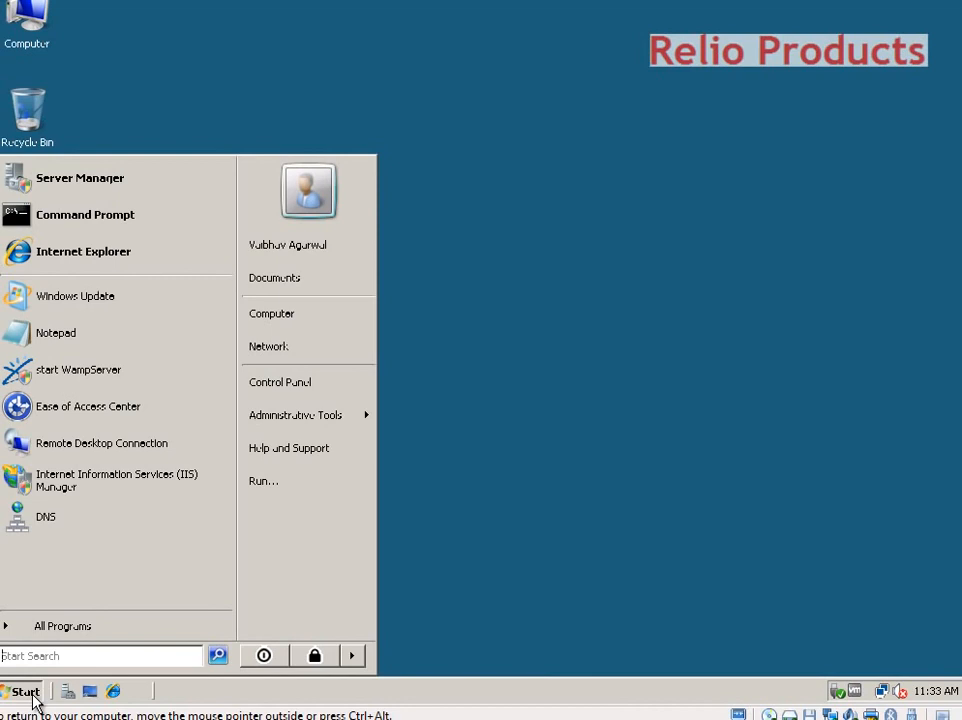
pyautogui.moveTo(100, 444)
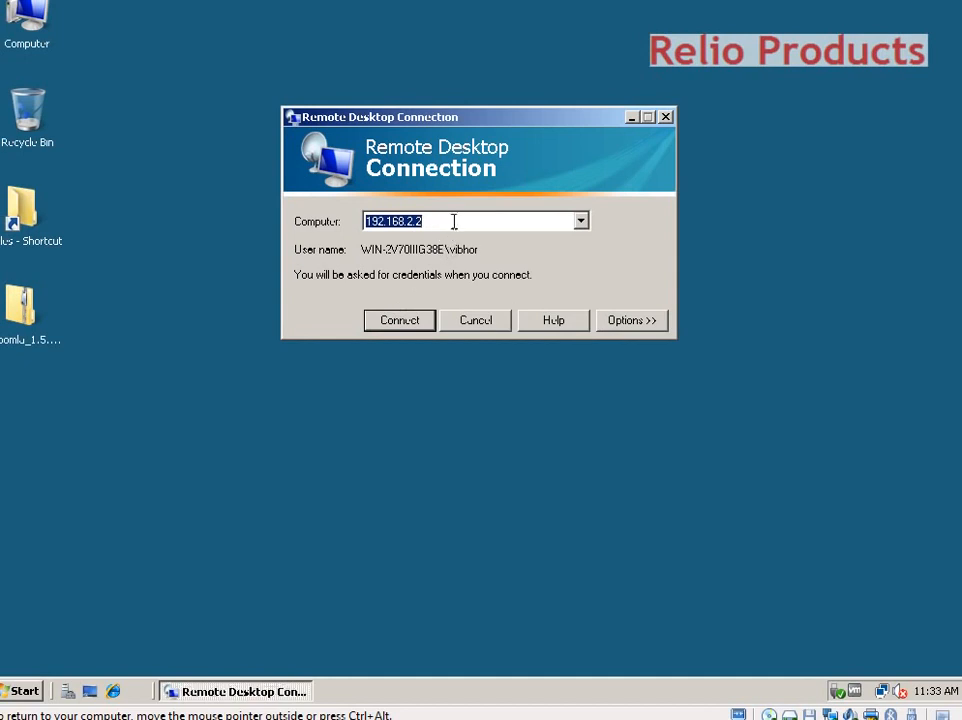
pyautogui.click(456, 220)
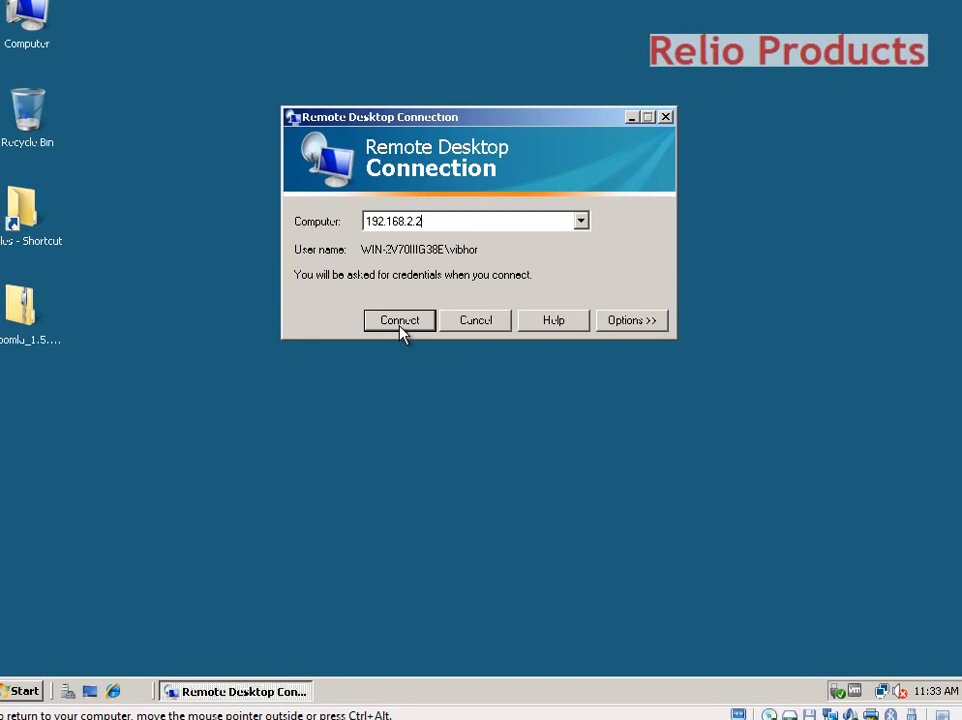
pyautogui.click(400, 320)
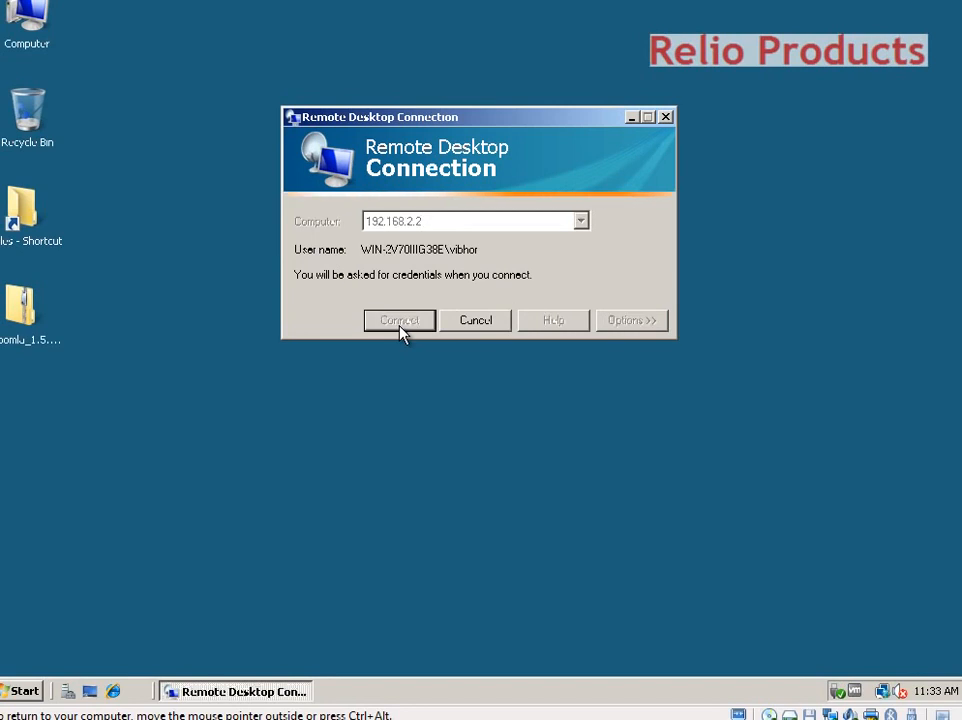
pyautogui.click(400, 320)
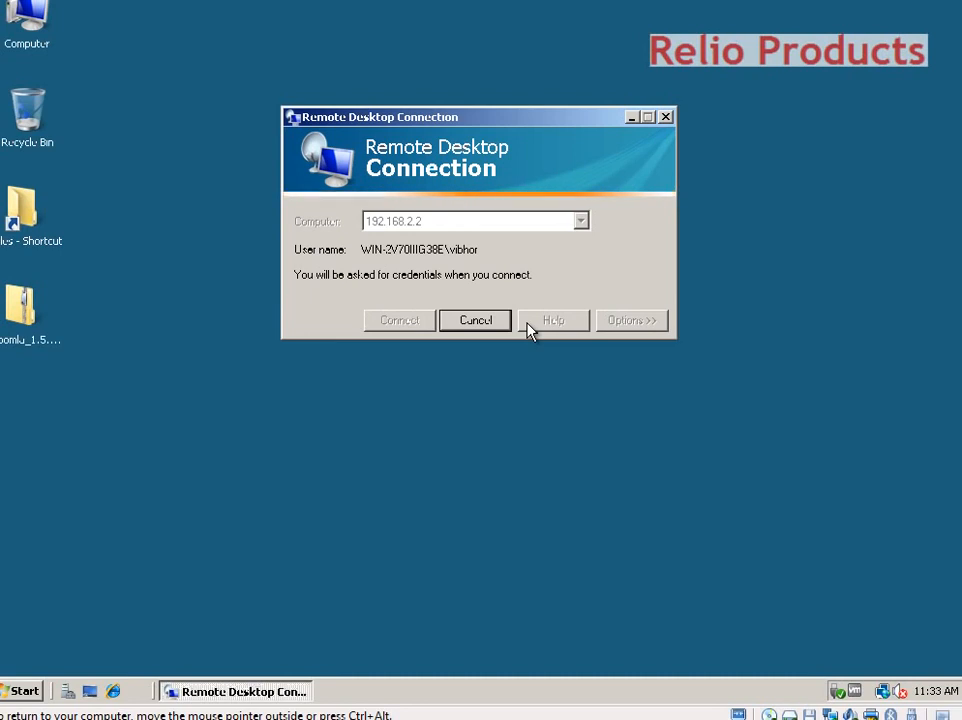
pyautogui.click(398, 320)
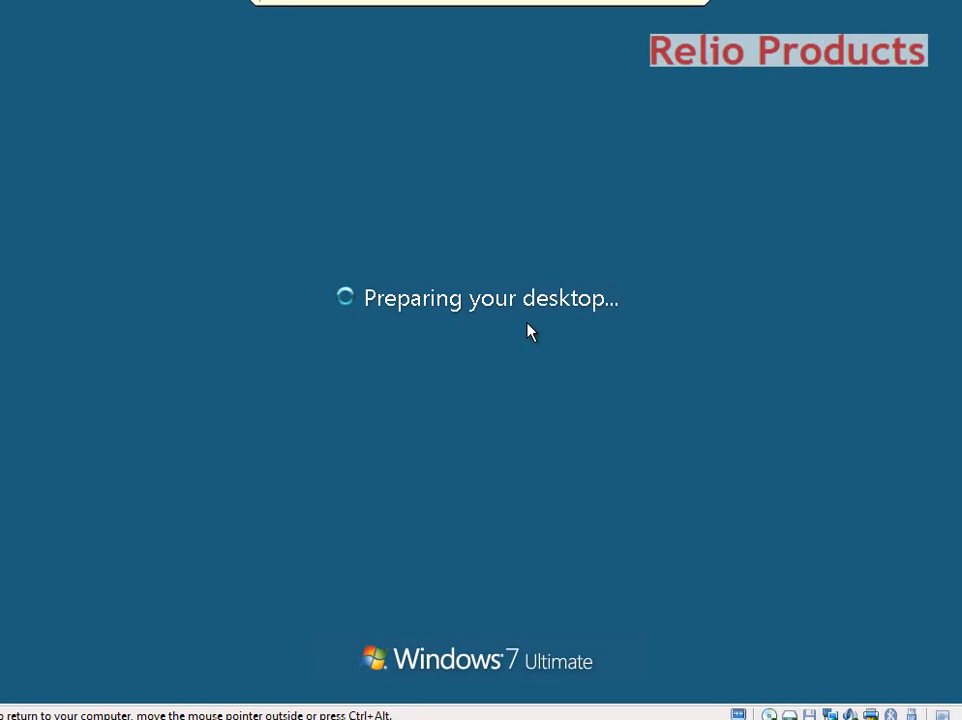
pyautogui.moveTo(532, 332)
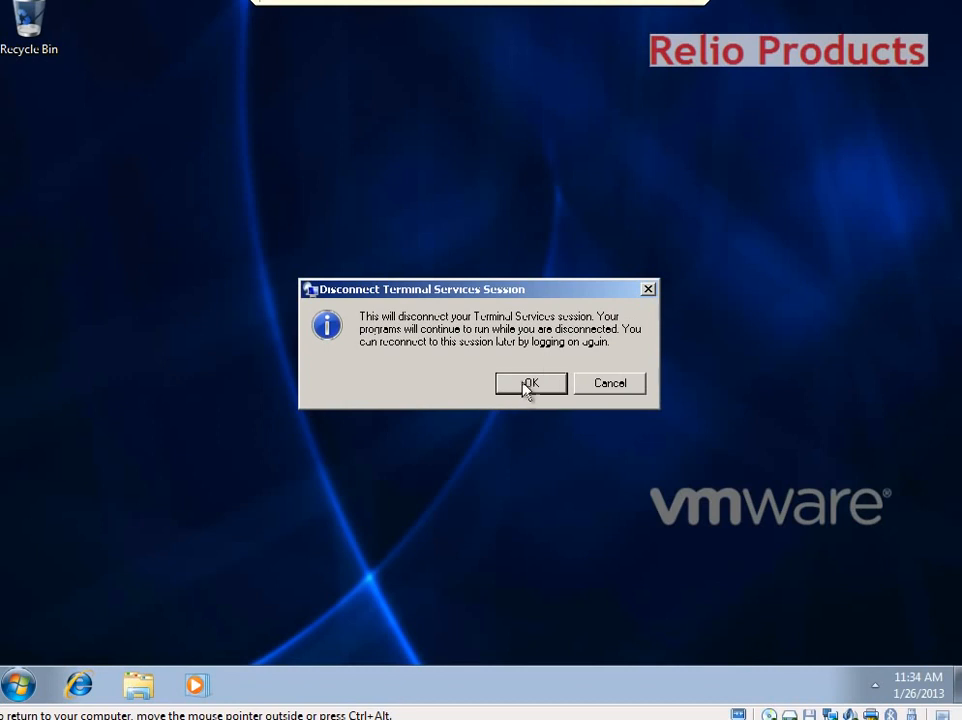
# Confirm disconnecting the Terminal Services session.
pyautogui.click(530, 384)
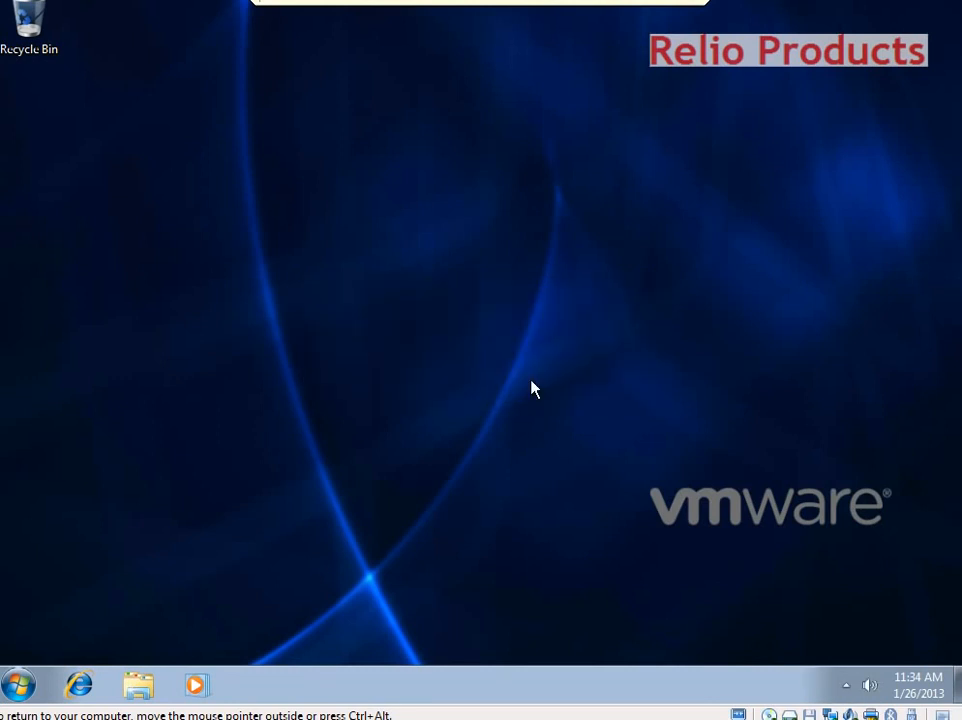